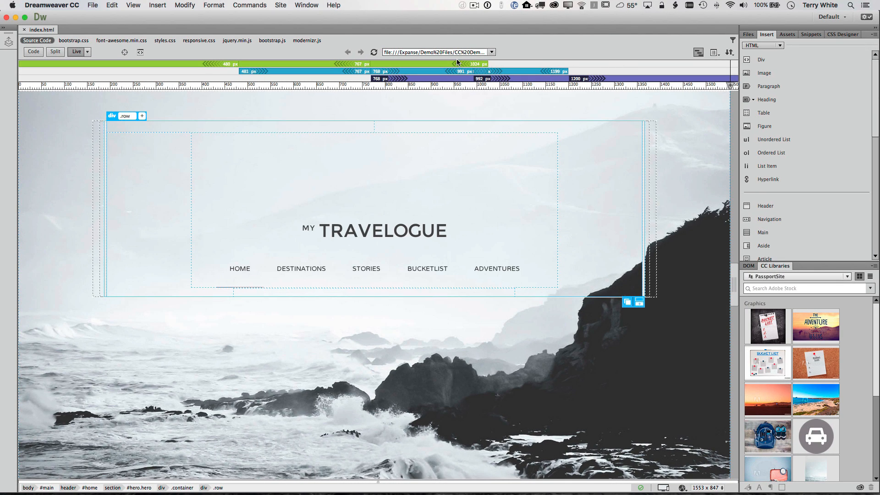
mouse_move(267, 71)
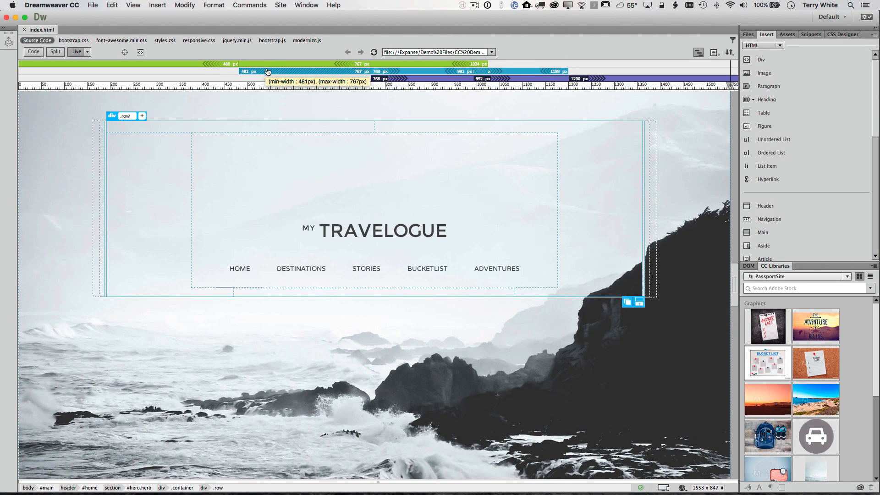
mouse_move(694, 258)
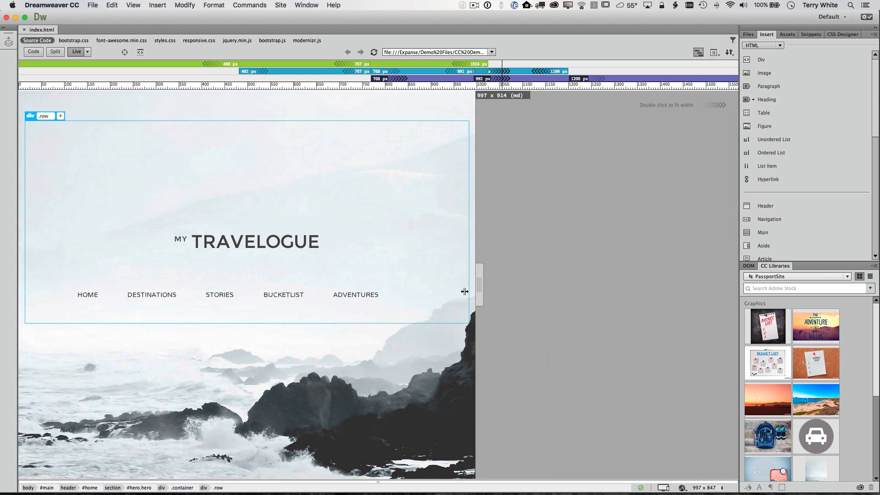
Preview the Travelogue page at medium and phone widths, then return to full width.
drag(464, 291, 456, 295)
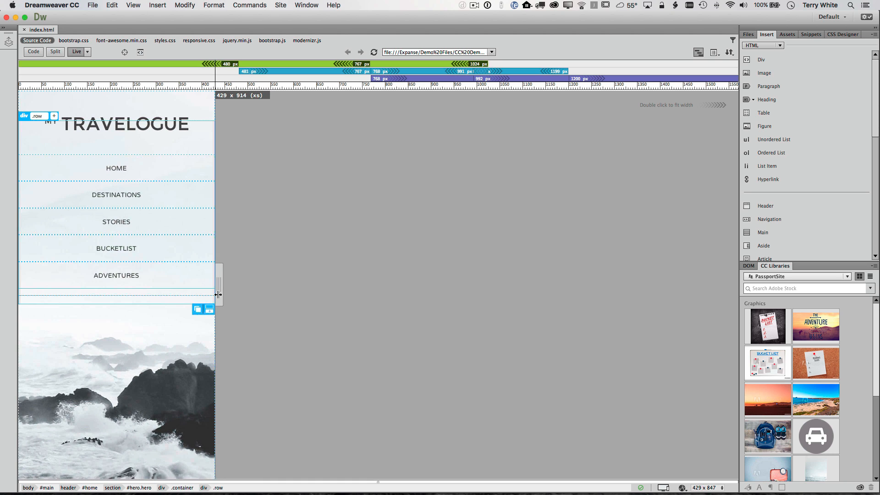
drag(219, 283, 248, 283)
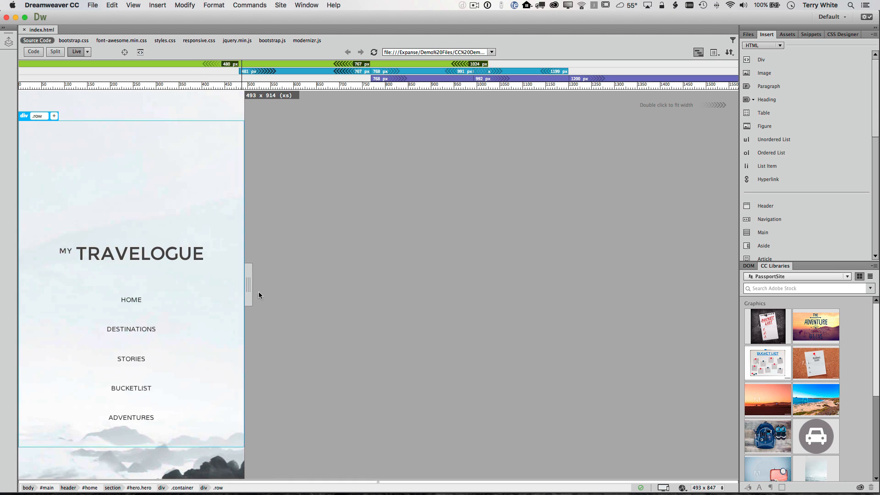
drag(250, 286, 415, 295)
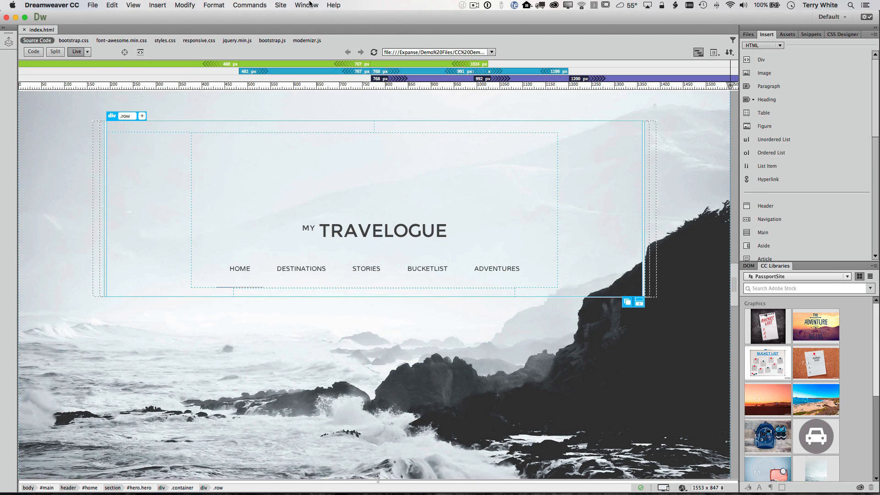
click(307, 5)
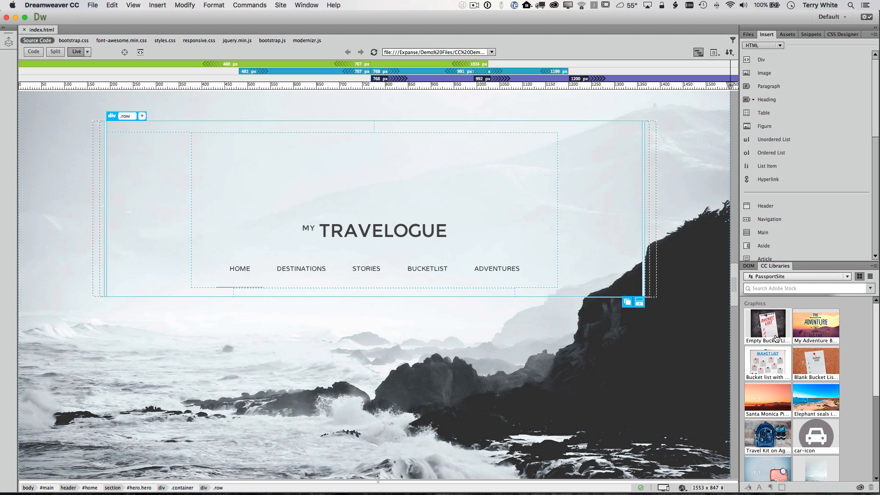
mouse_move(767, 325)
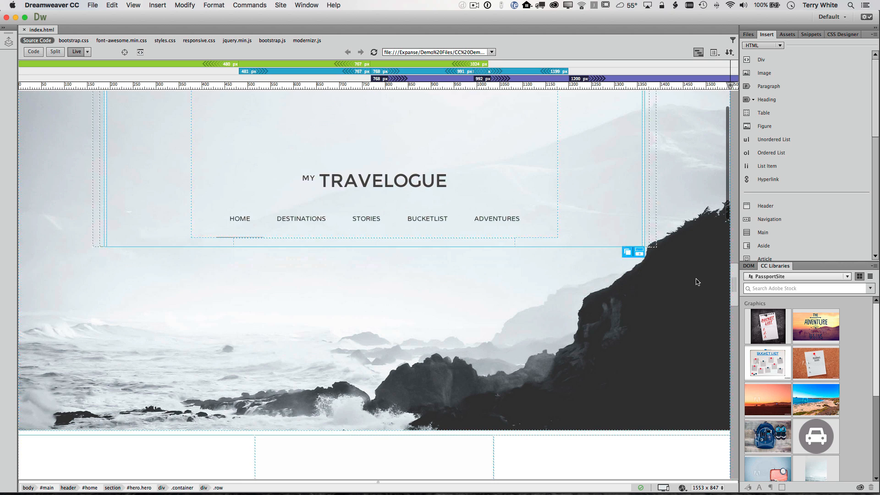
Scroll the Live view down to the El Matador State Beach card's empty column.
scroll(down, 3)
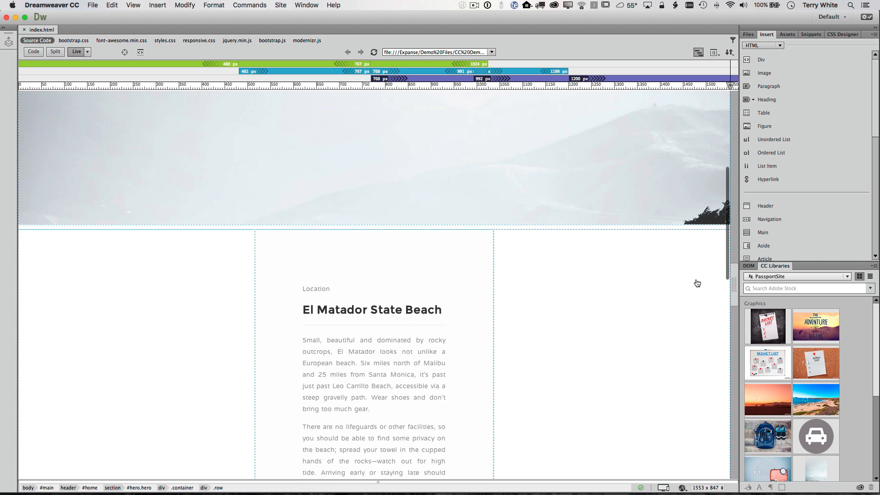
scroll(down, 3)
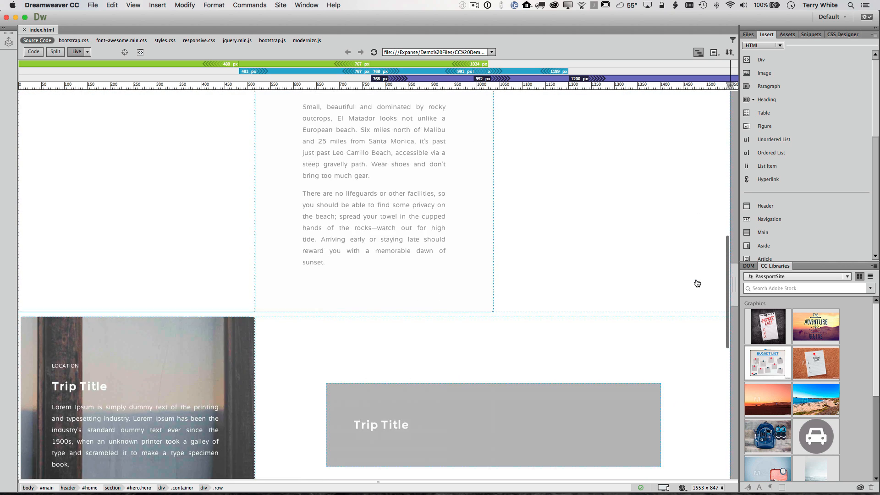
scroll(down, 3)
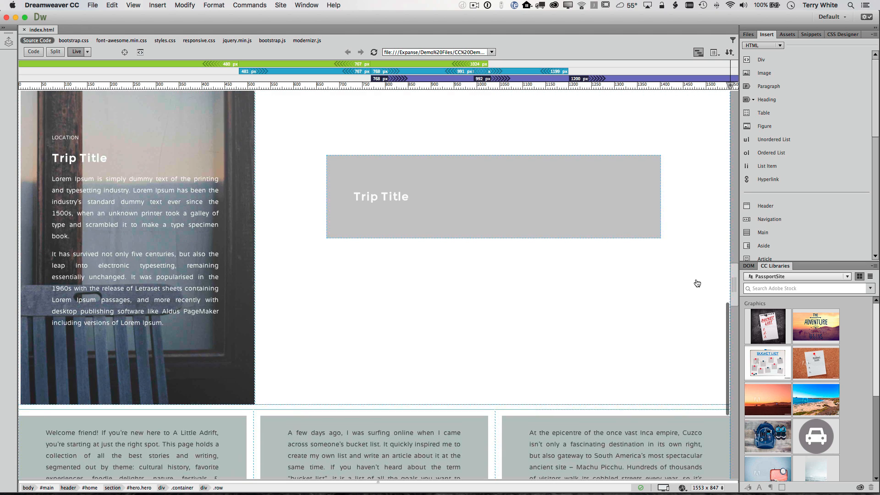
scroll(down, 3)
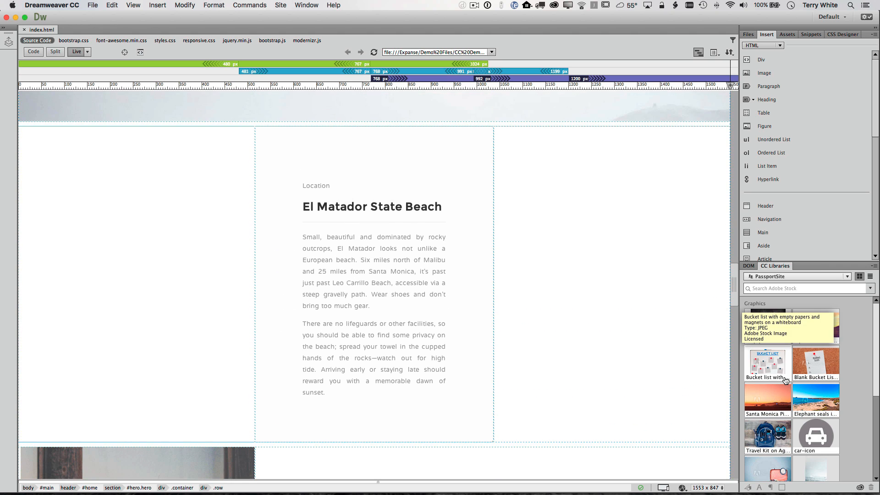
scroll(up, 3)
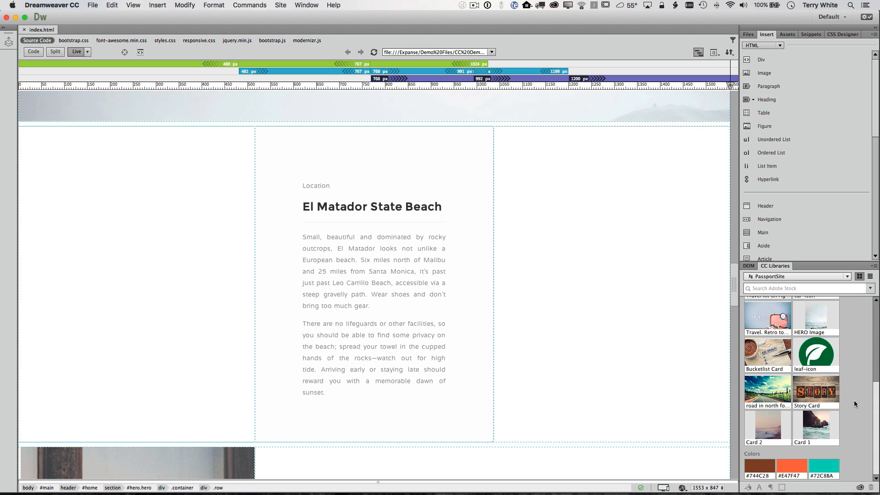
mouse_move(834, 446)
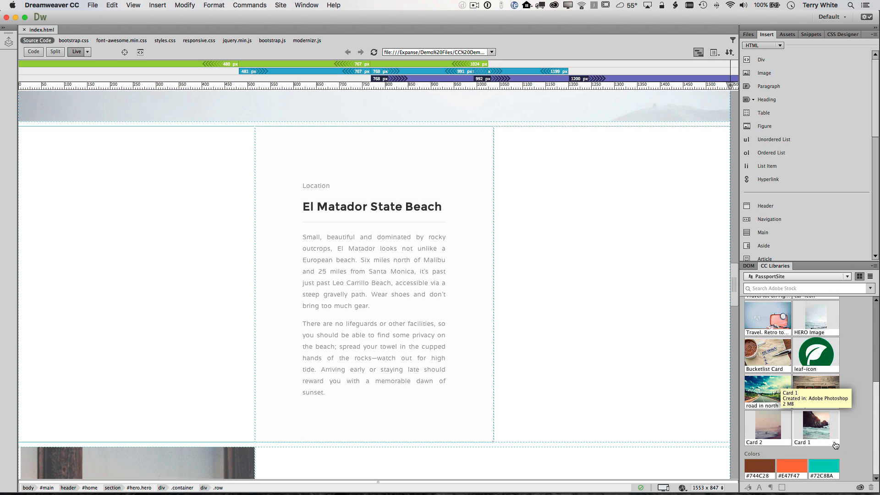
mouse_move(815, 434)
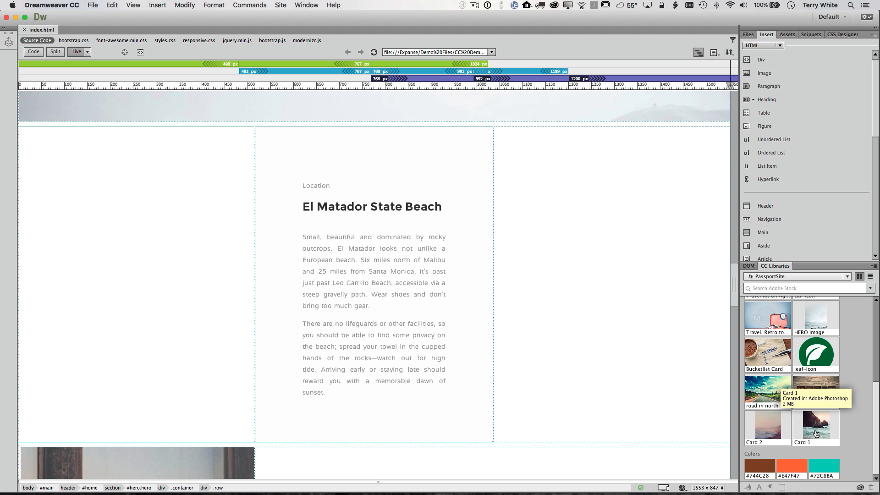
mouse_move(815, 436)
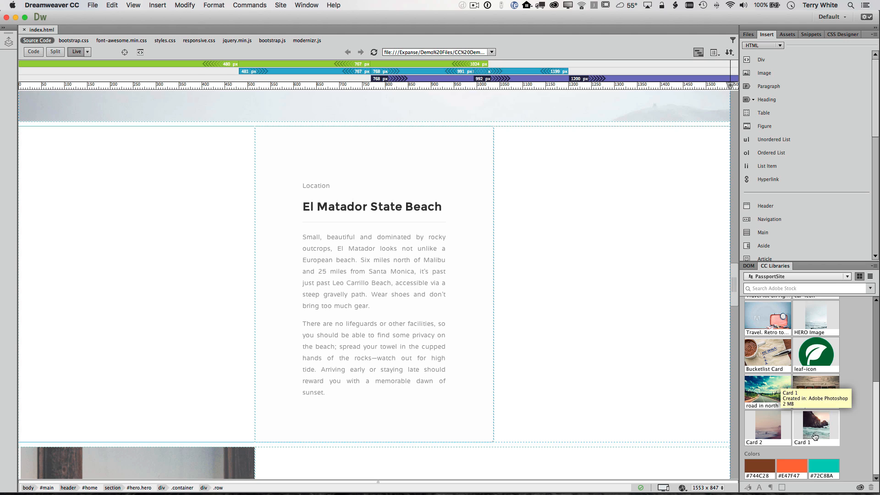
mouse_move(815, 434)
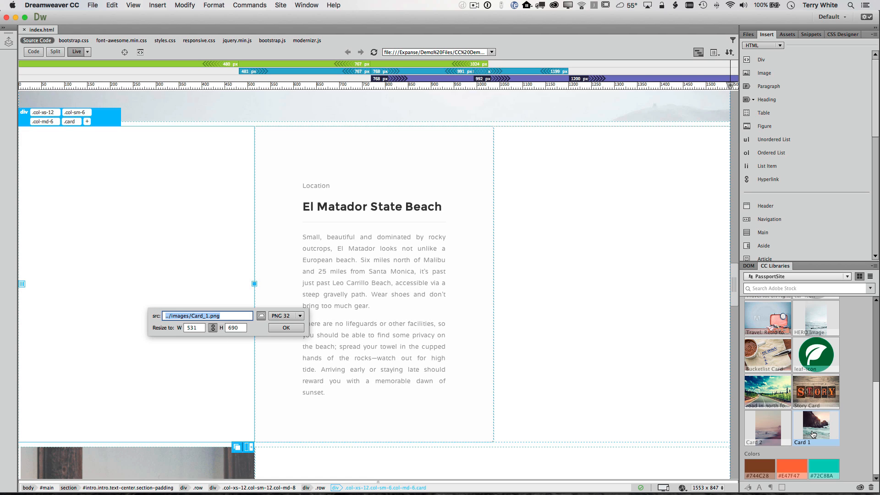
mouse_move(814, 432)
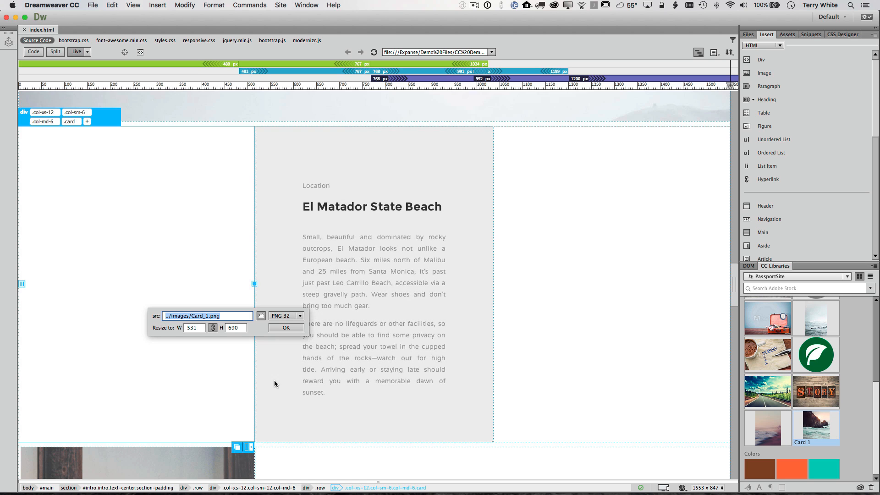
mouse_move(212, 327)
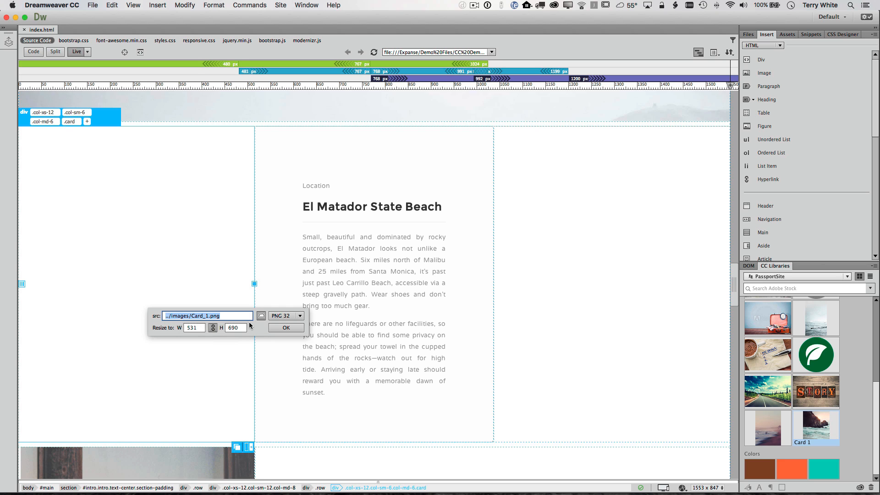
Save the dragged Card 1 library image as JPEG and confirm its placement.
click(286, 315)
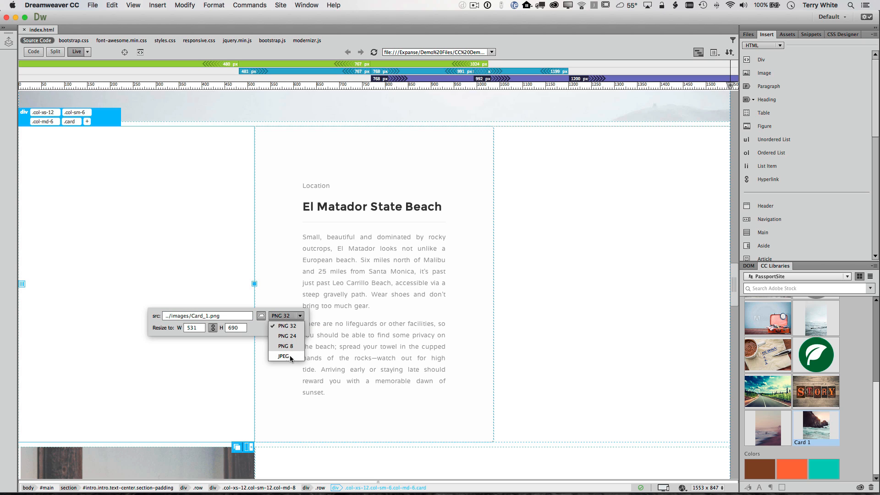
mouse_move(288, 360)
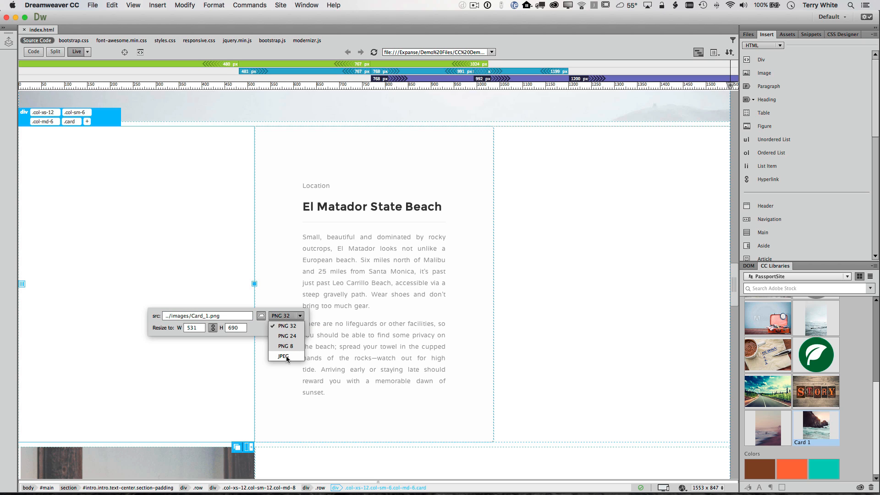
click(282, 356)
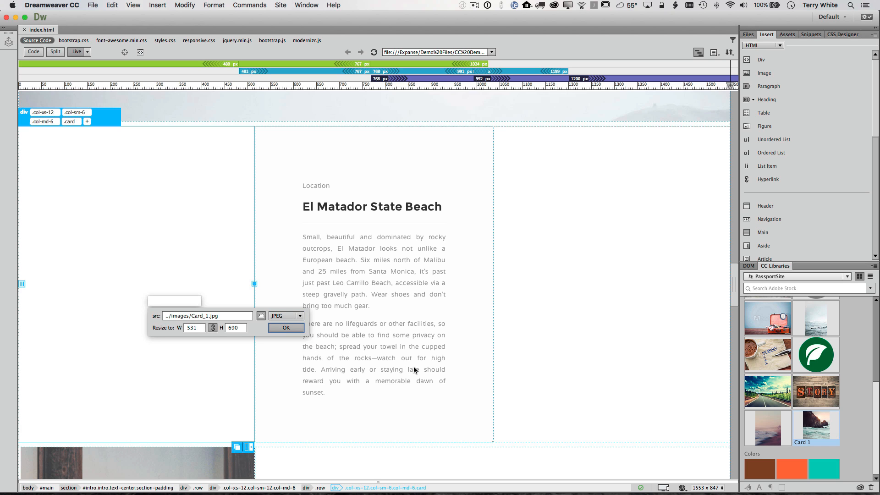
click(285, 327)
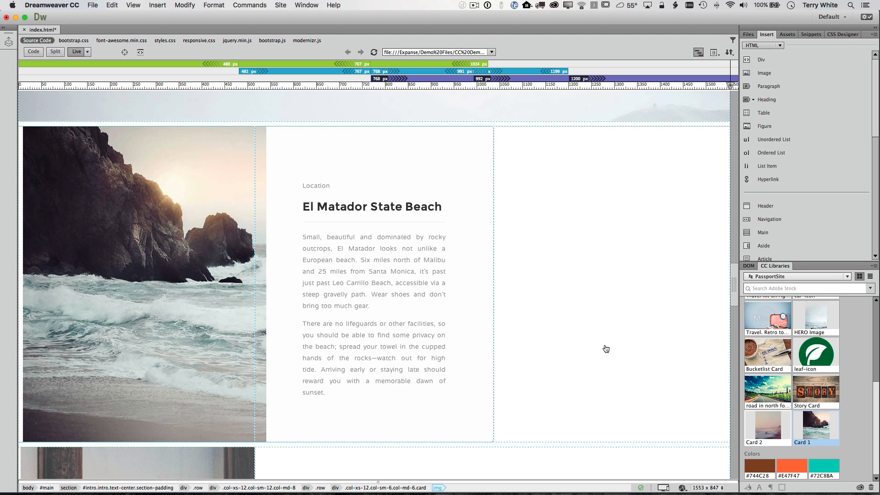
Insert Card_2.jpg in the right column as a 514×690 JPEG.
click(606, 281)
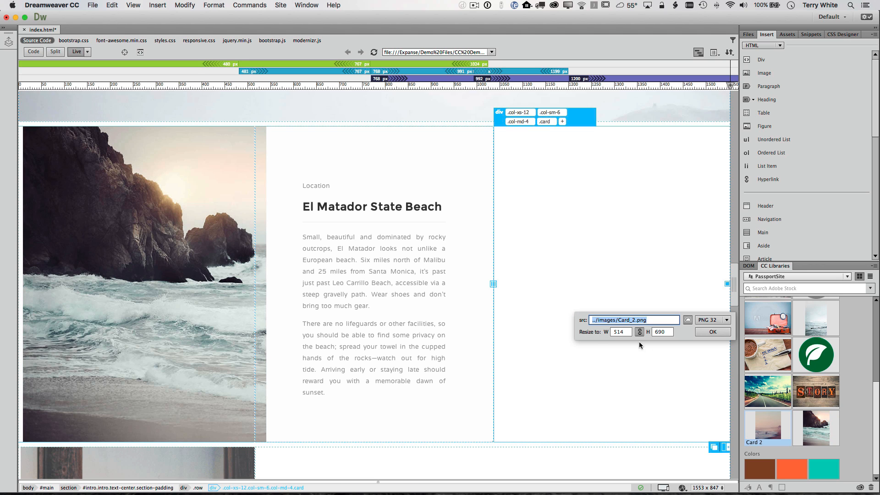
click(726, 320)
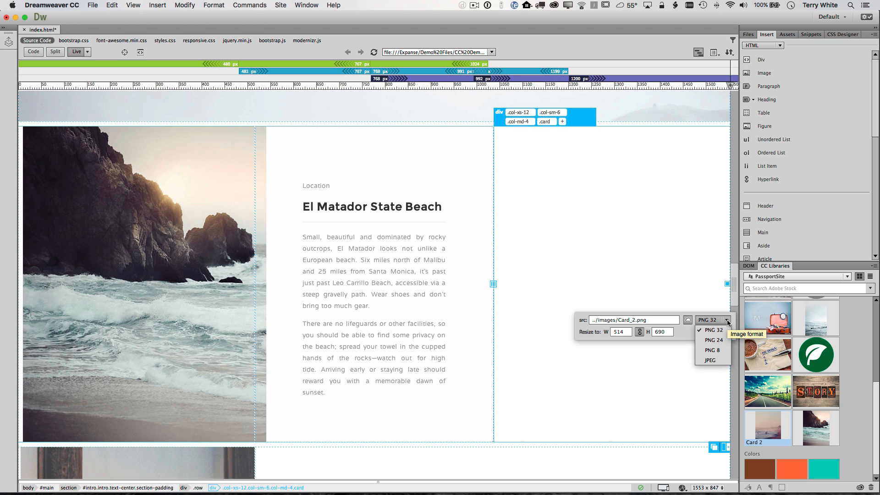
click(709, 359)
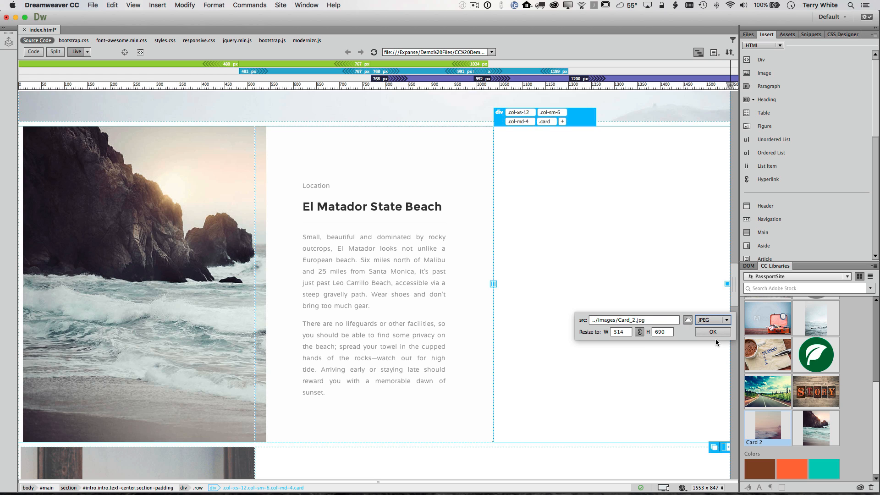
click(712, 332)
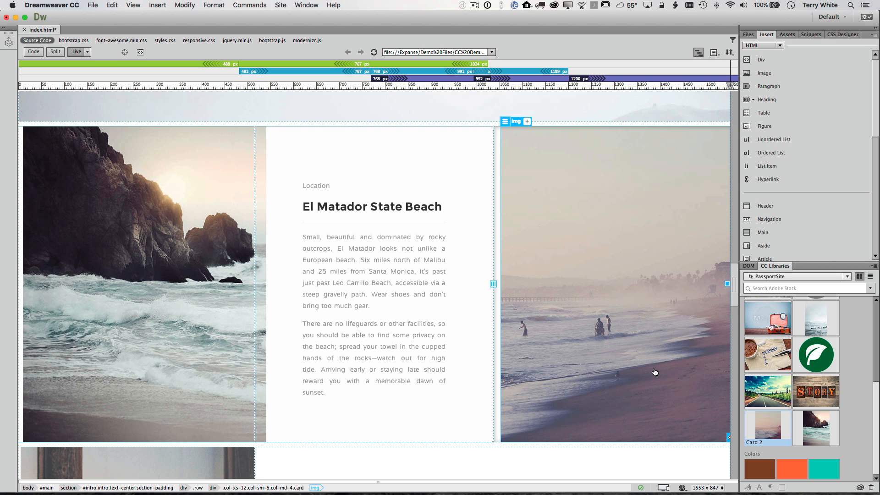
mouse_move(633, 376)
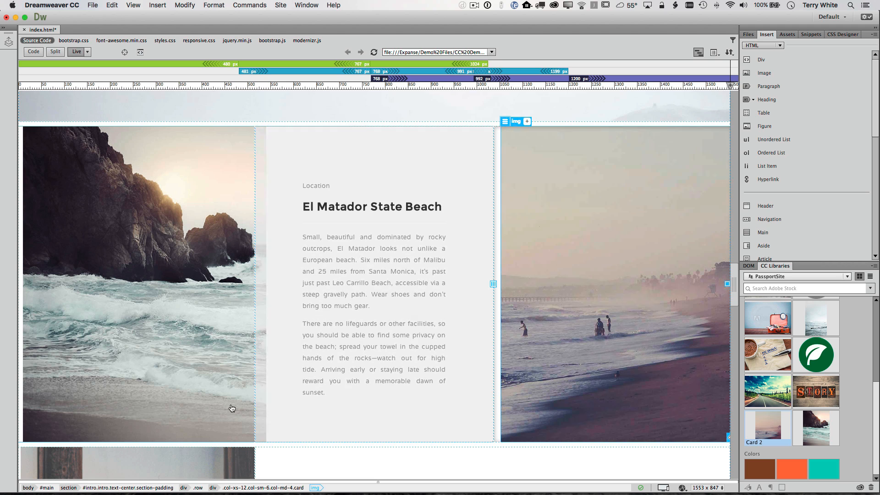
Re-optimize the rocky shore photo as PNG 32 (Card_1.png) and update file links.
click(137, 283)
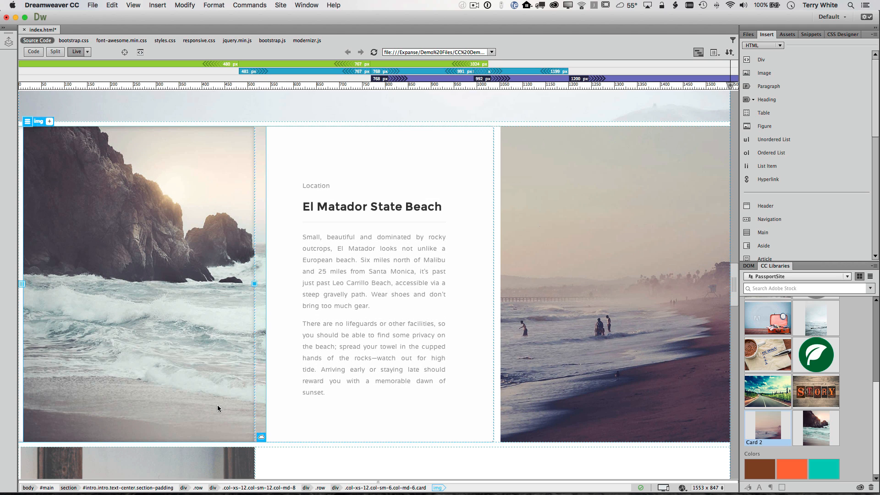
mouse_move(240, 414)
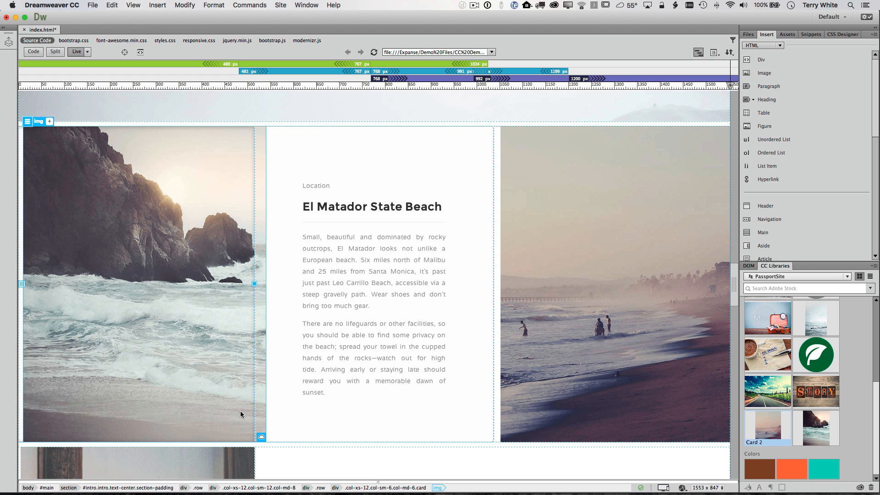
mouse_move(261, 436)
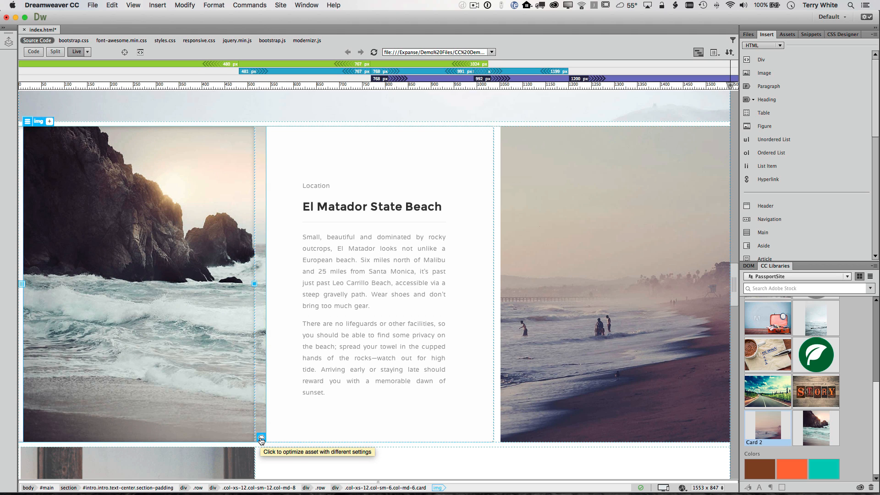
click(260, 438)
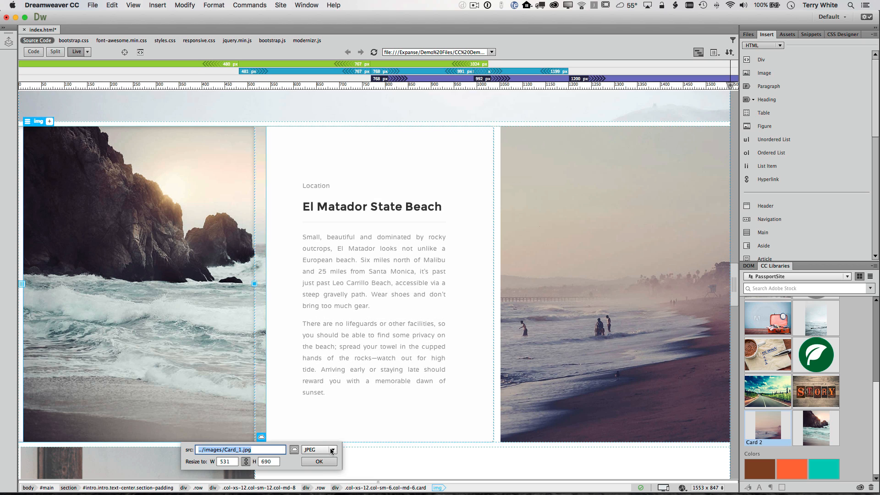
click(317, 449)
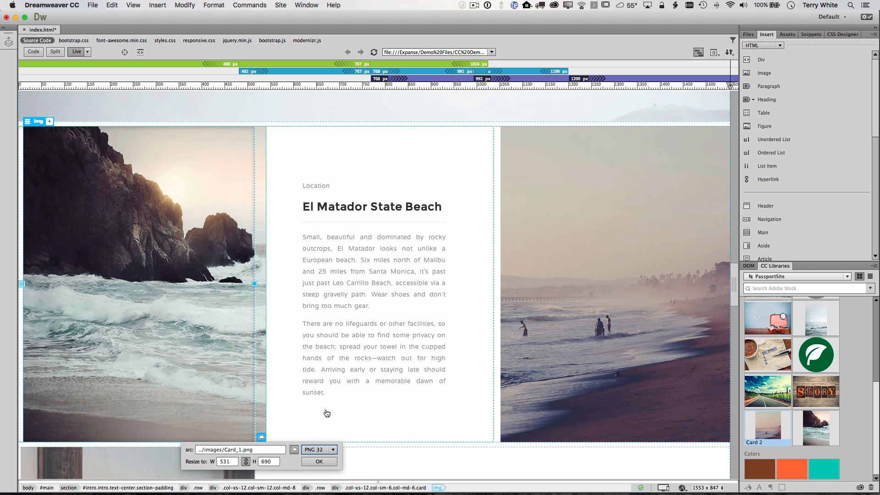
click(319, 460)
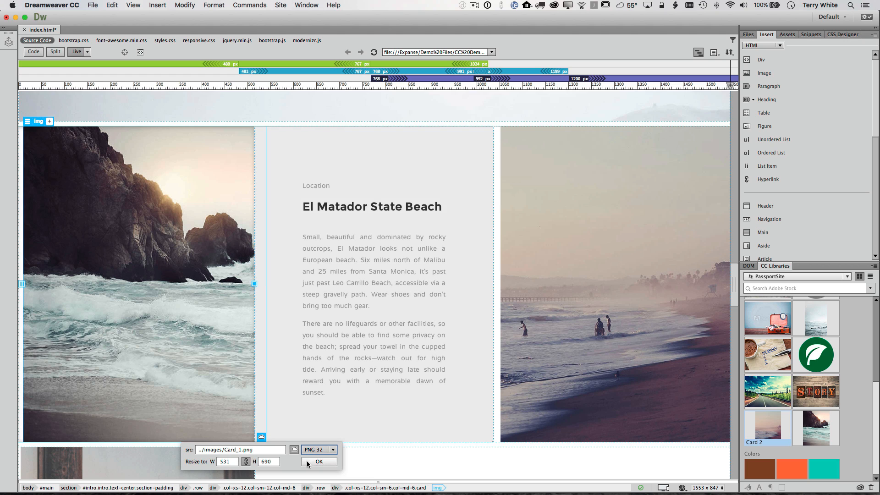
click(318, 461)
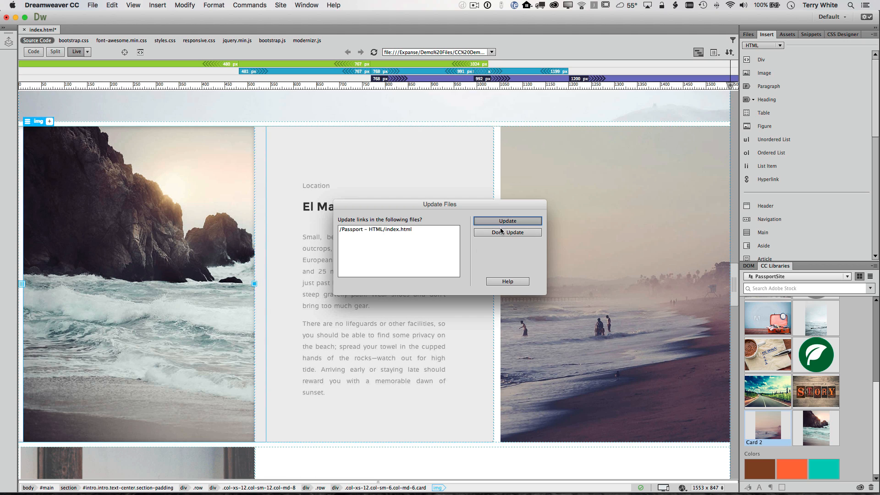
click(506, 220)
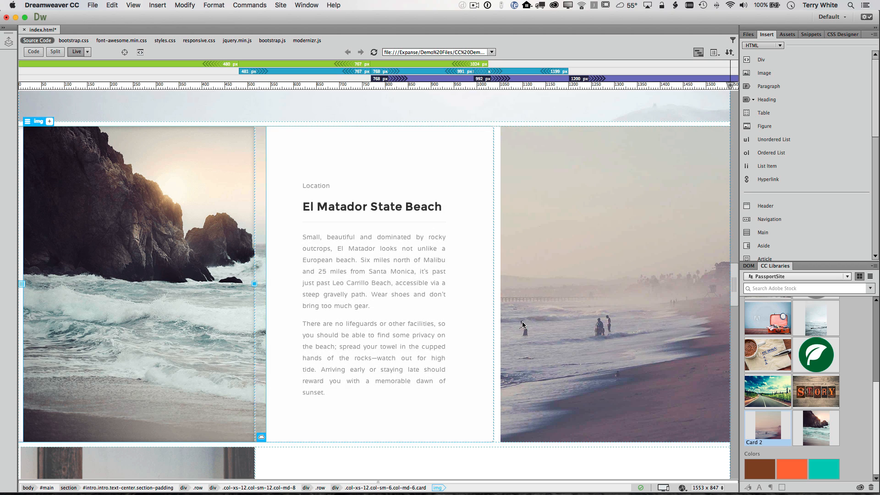
Scroll the Live view down to the Trip Title card row below the beach card.
scroll(down, 3)
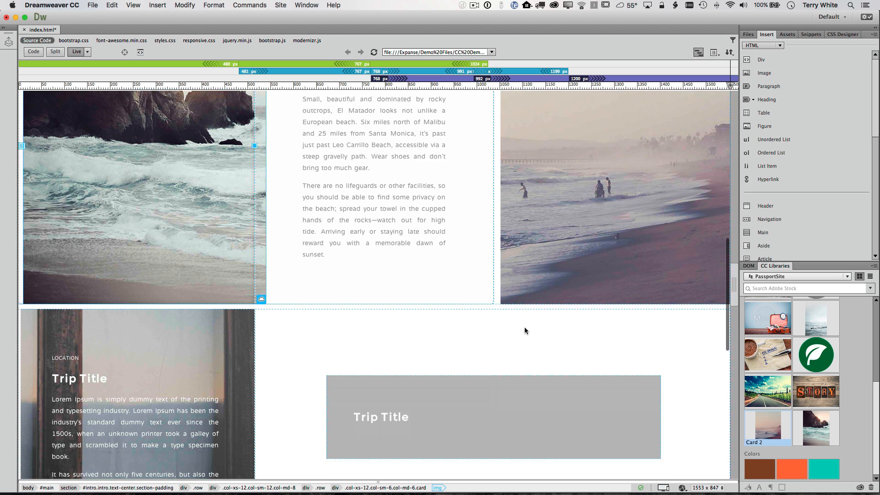
scroll(down, 3)
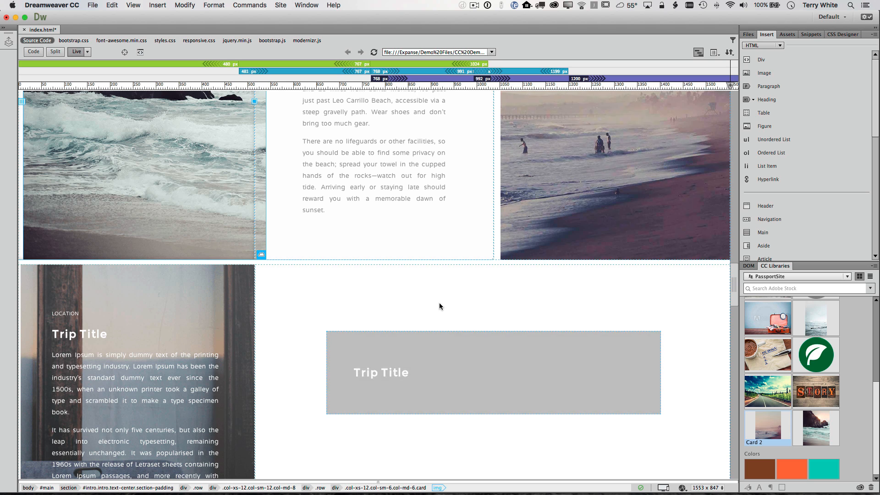
scroll(down, 3)
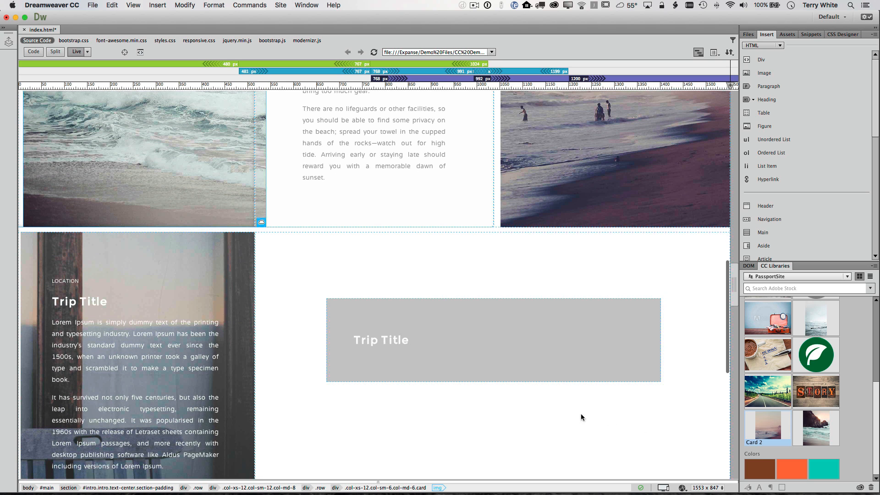
mouse_move(409, 269)
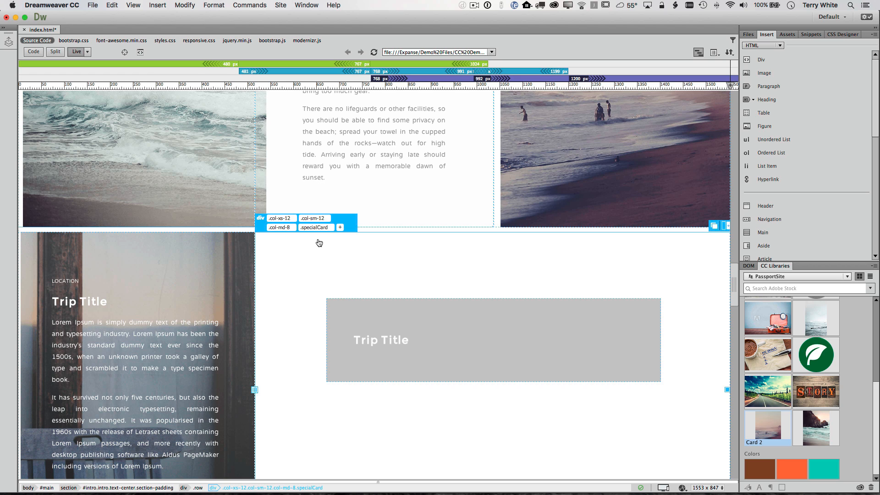
Open the .specialCard rule in styles.css and type 'background-image' into it.
right_click(316, 227)
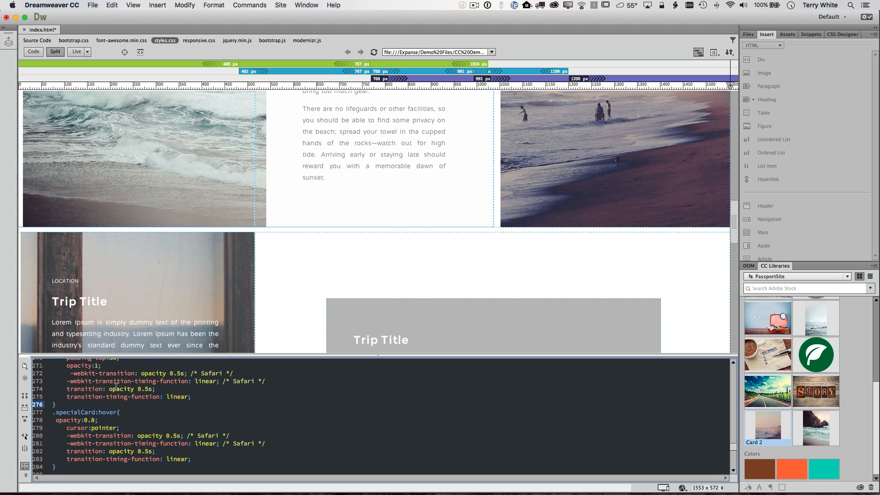
mouse_move(77, 52)
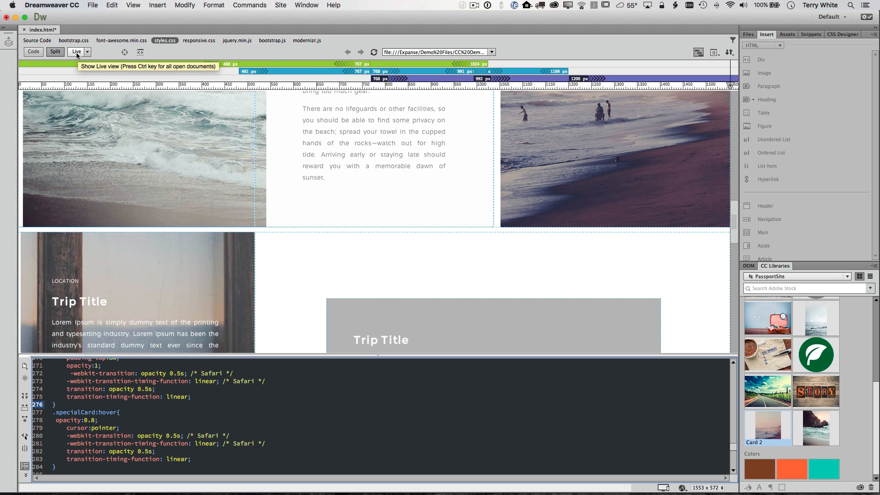
mouse_move(55, 52)
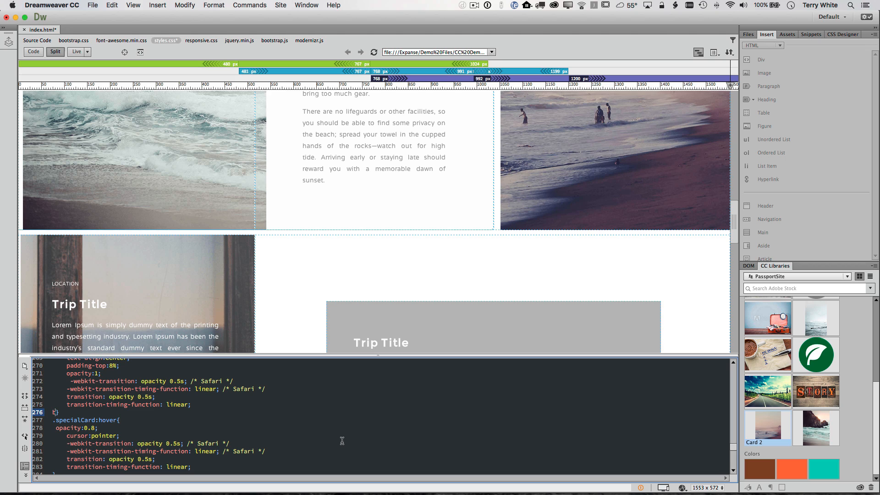
text(backgroun)
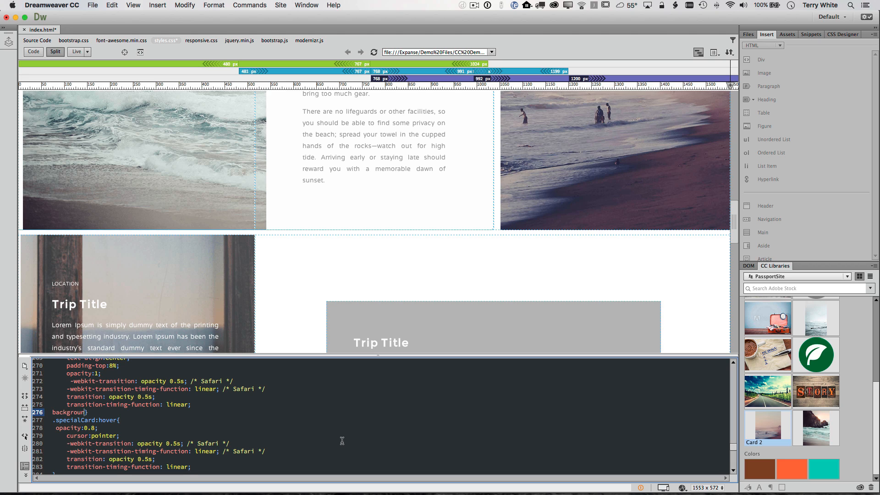
text(-image)
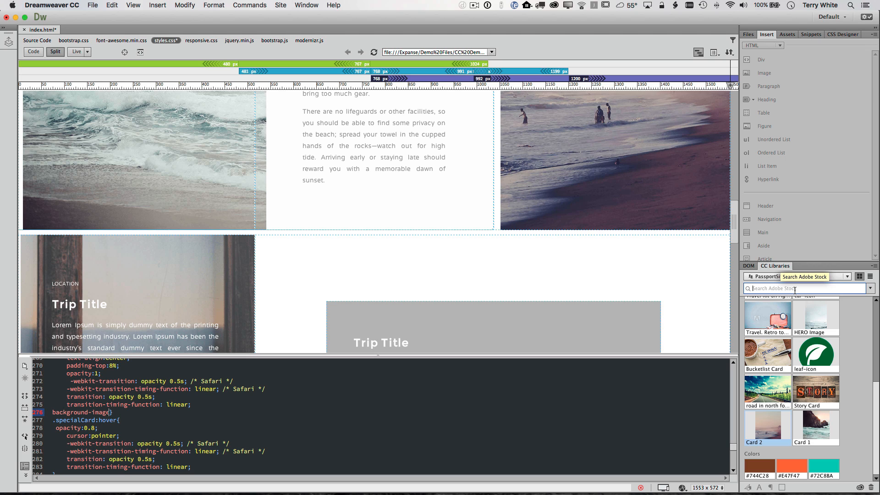
Search Adobe Stock for 'Santa Monica State Beach' photos in the CC Libraries panel.
text(Sal)
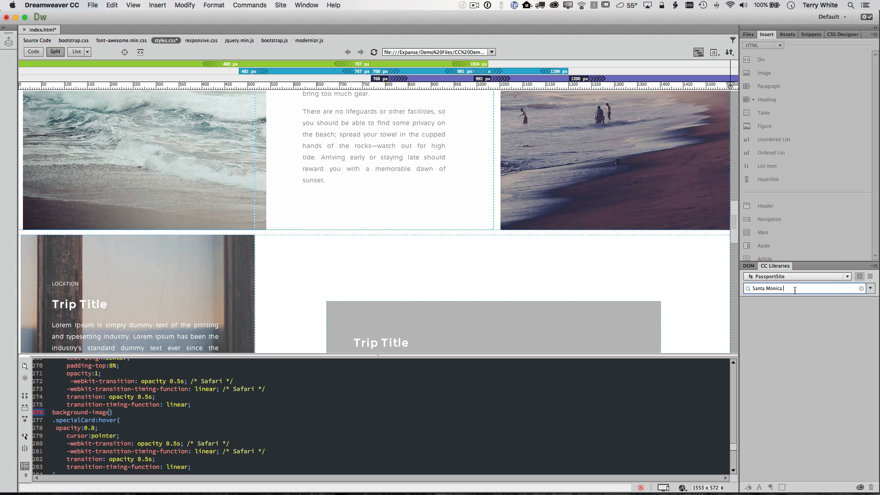
text(State Beach)
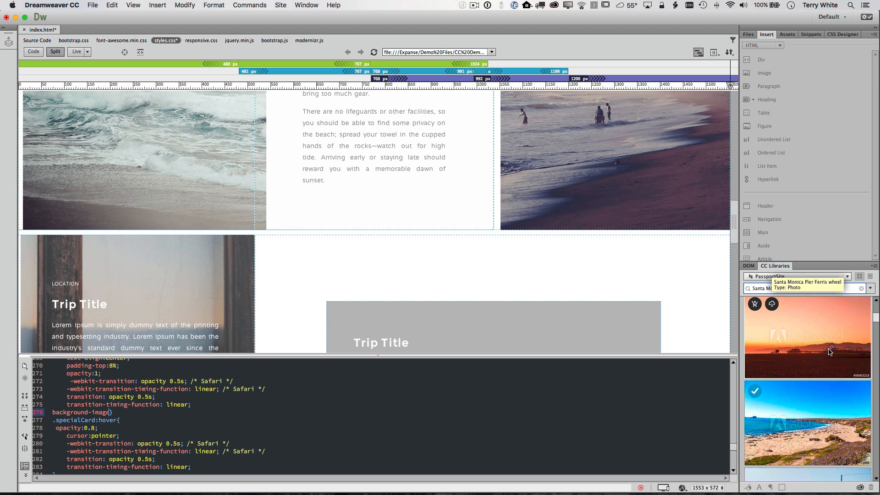
scroll(down, 3)
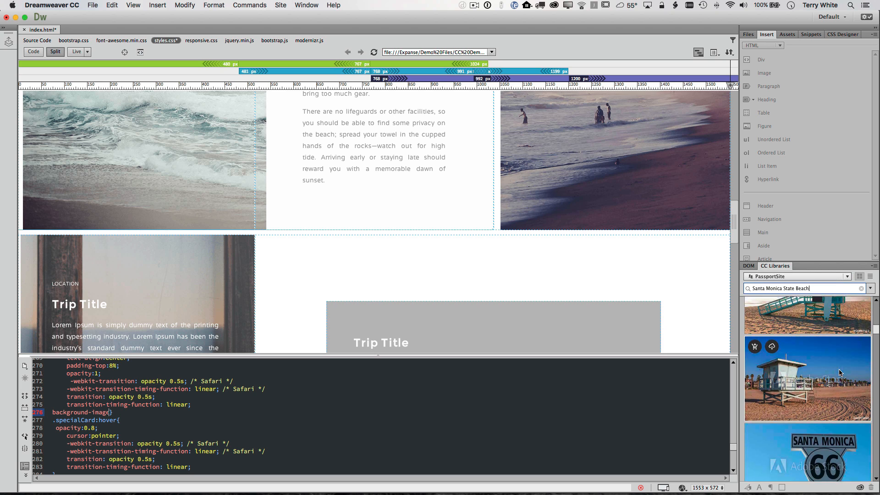
scroll(down, 3)
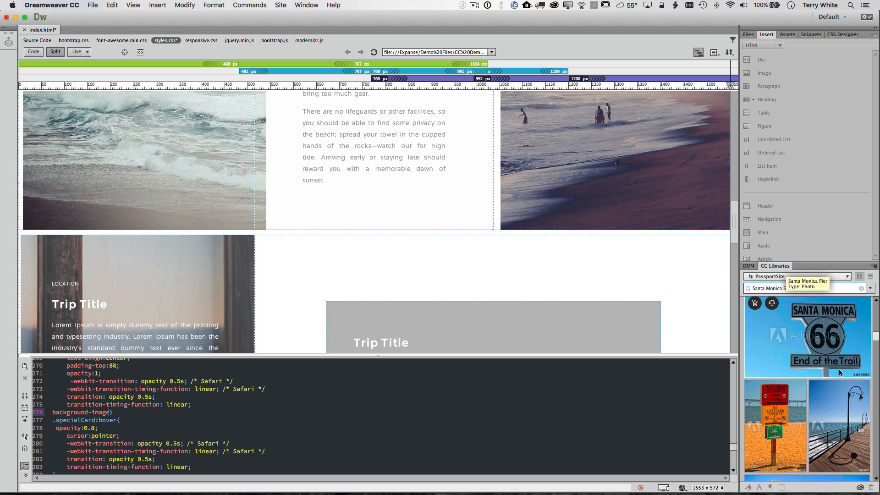
text(Santa Monica State Beach)
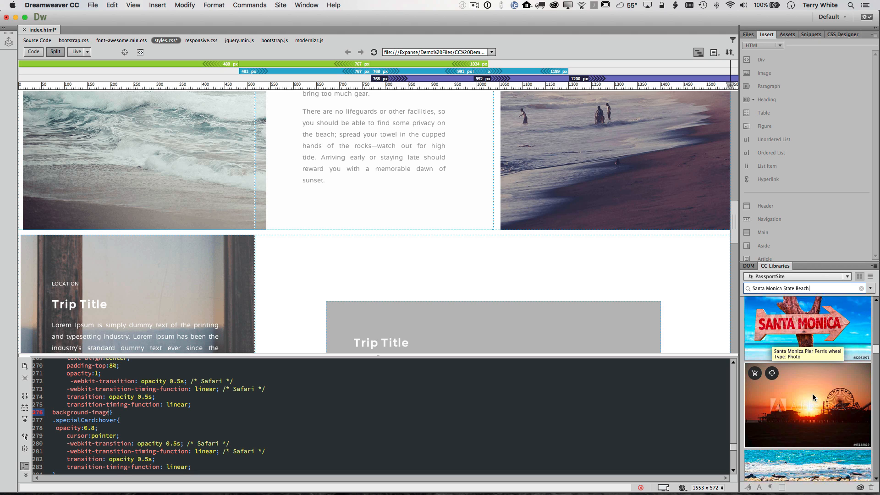
scroll(down, 3)
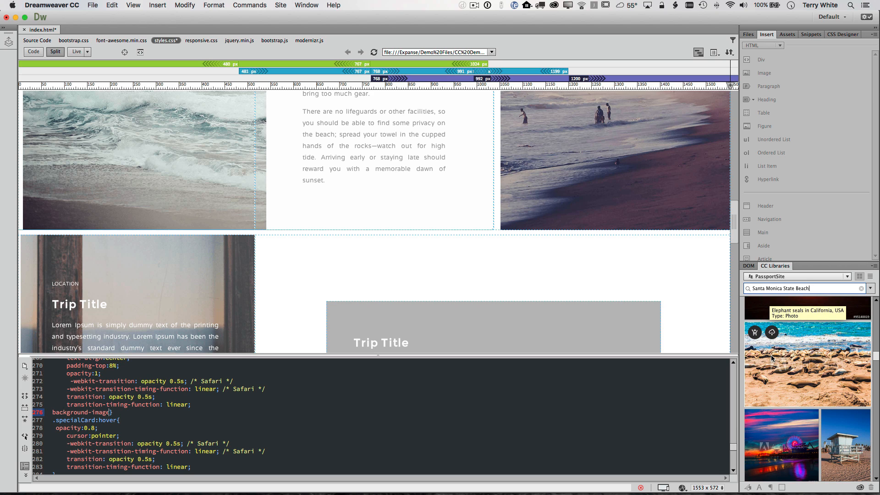
mouse_move(774, 339)
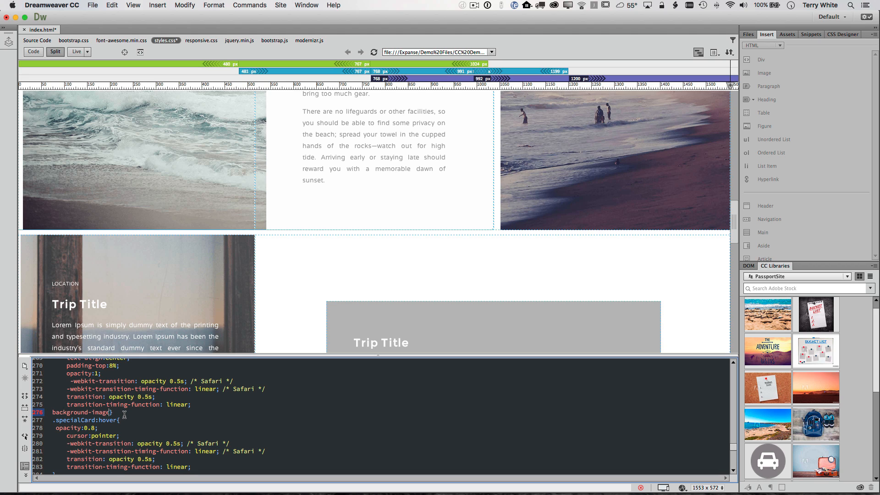
Choose the elephant seals asset from the url() hint and accept its path and size.
click(112, 412)
text(:)
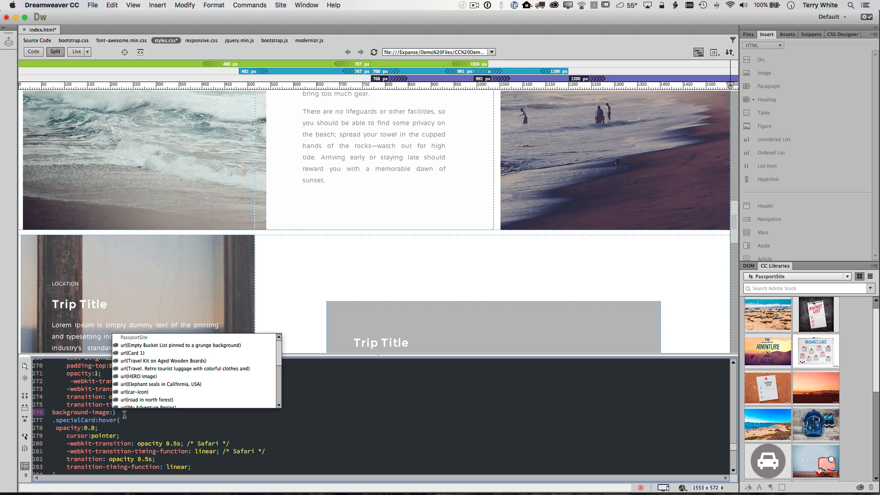
mouse_move(138, 342)
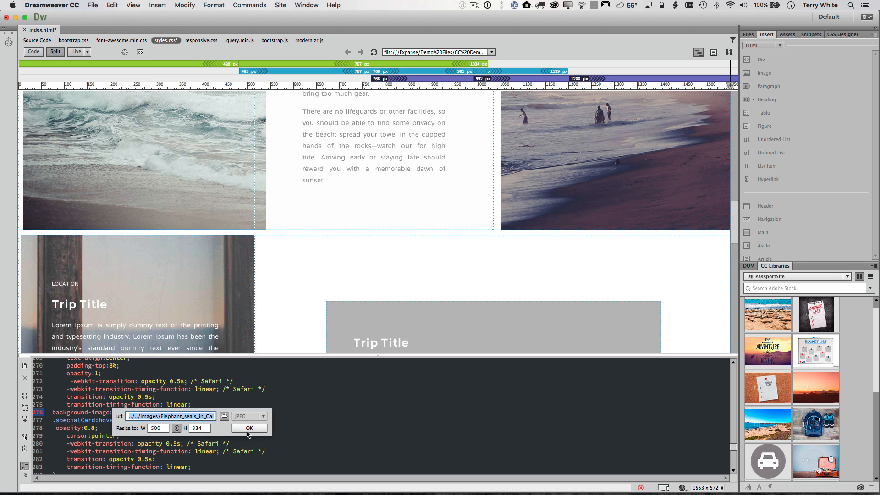
click(249, 427)
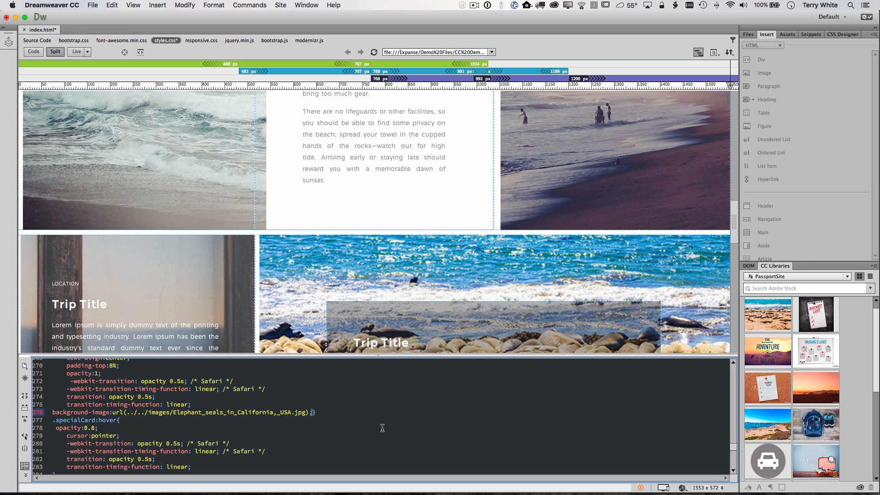
mouse_move(77, 51)
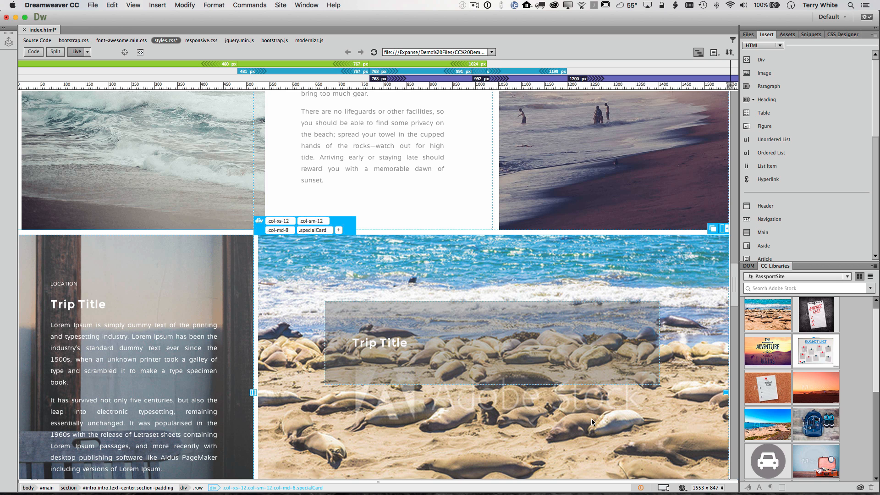
Replace the 'Trip Title' heading with 'Santa Monica State Beach'.
scroll(down, 3)
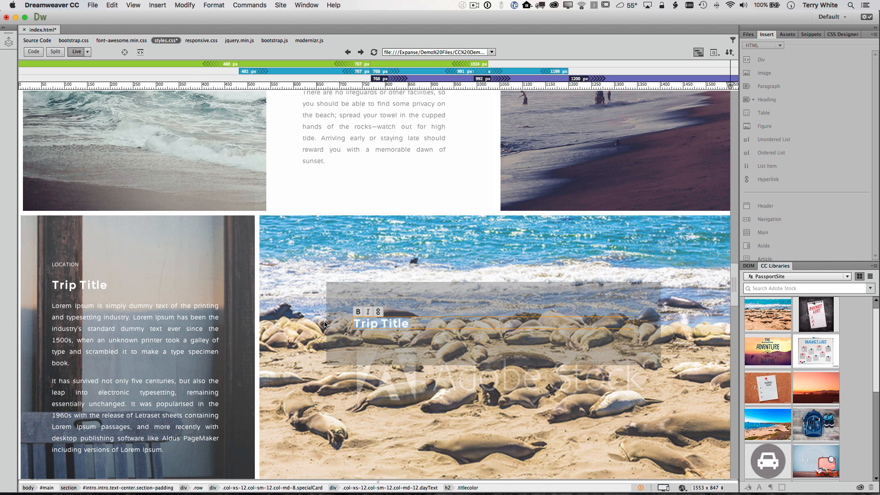
text(Santa)
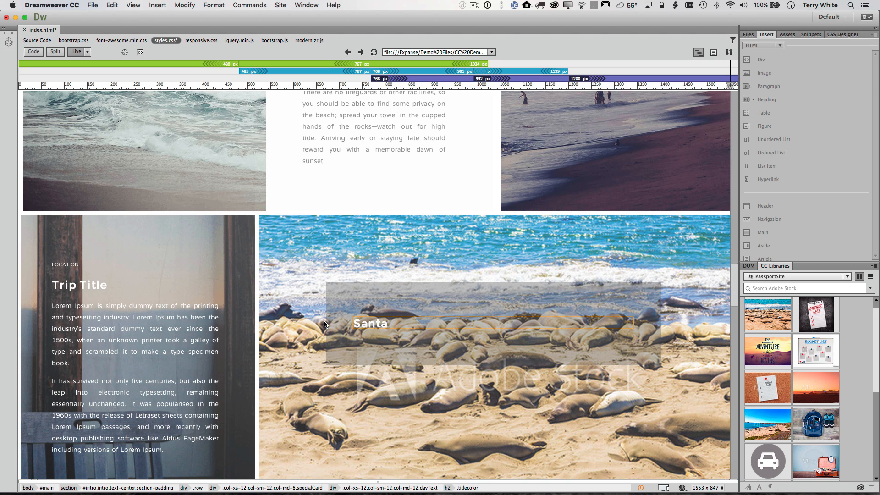
text(Monica State Beach)
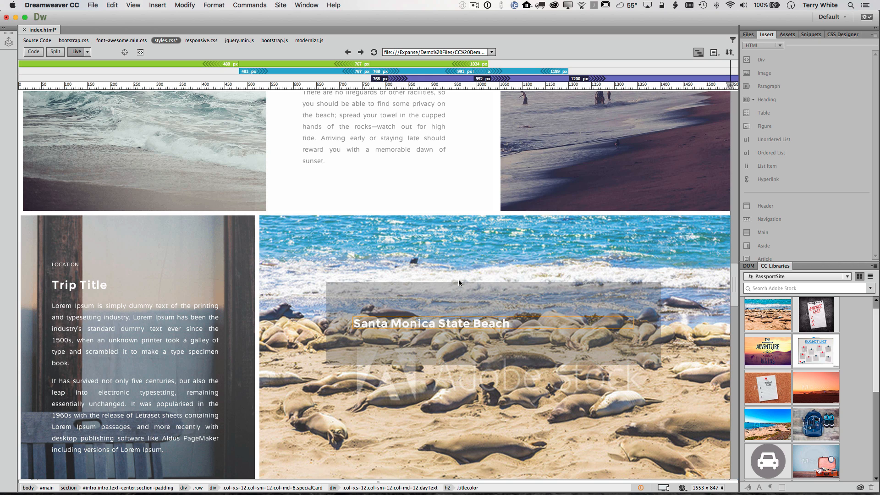
Scroll down to the 'Welcome friend!' info card and add the Story Card graphic.
scroll(down, 3)
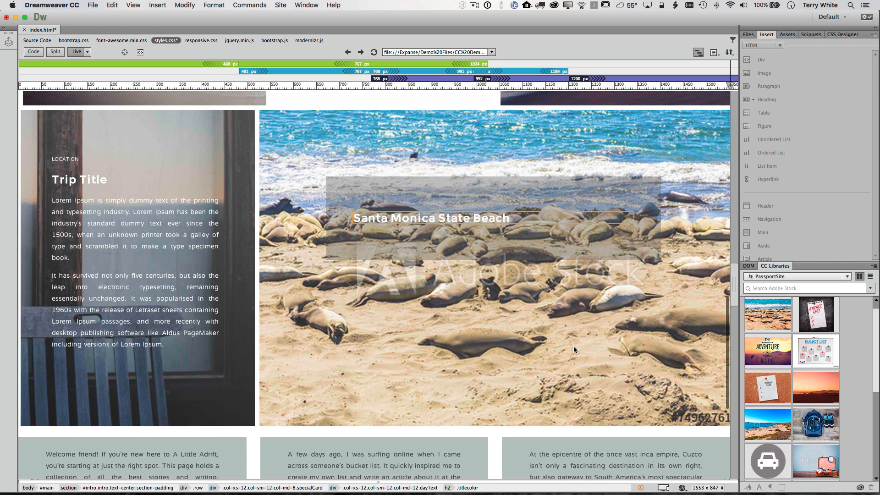
scroll(down, 3)
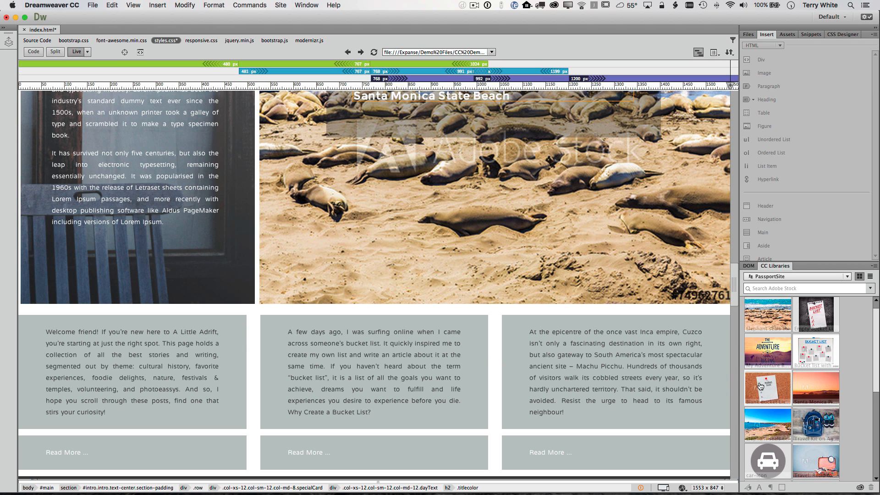
scroll(down, 3)
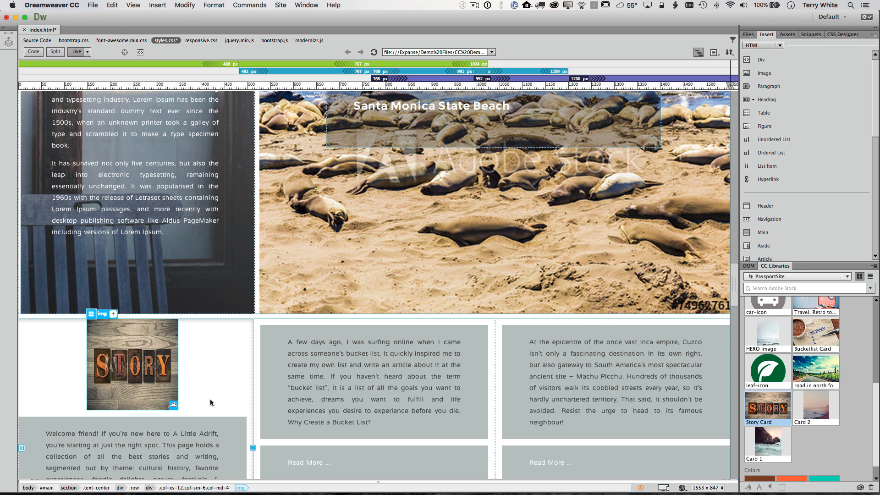
mouse_move(587, 417)
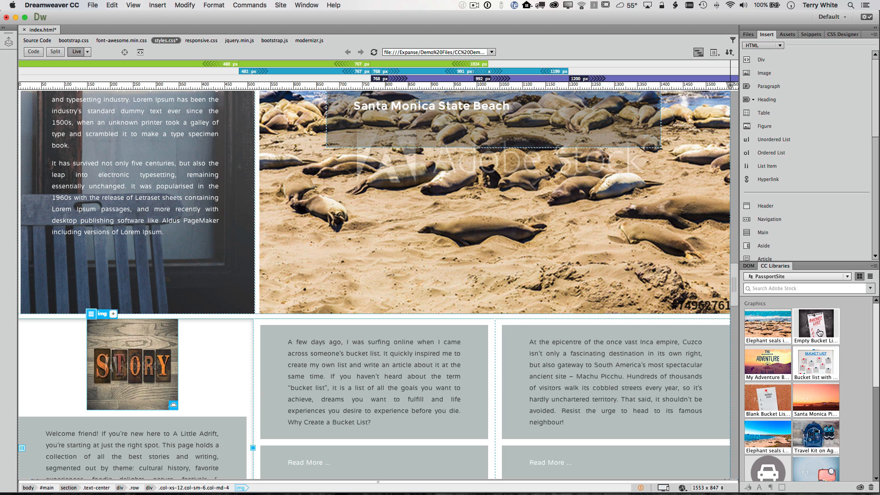
mouse_move(815, 325)
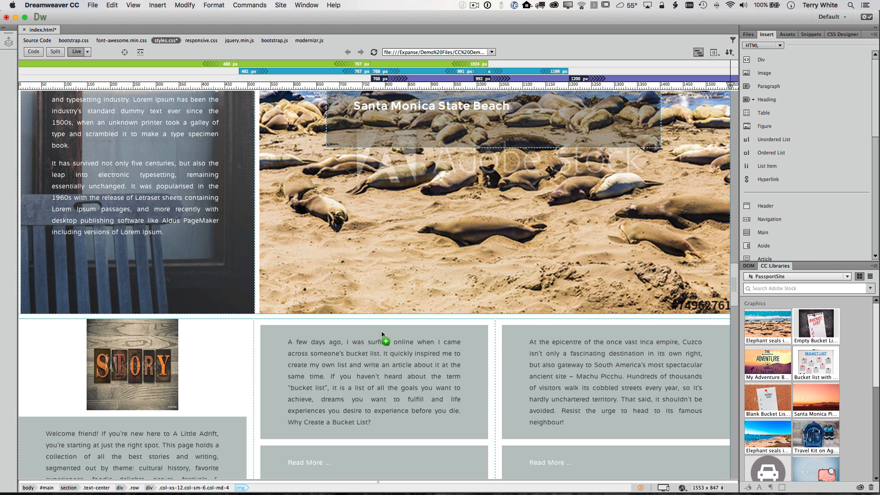
Place the Empty Bucket List image in the second article card at 200 by 200.
click(373, 382)
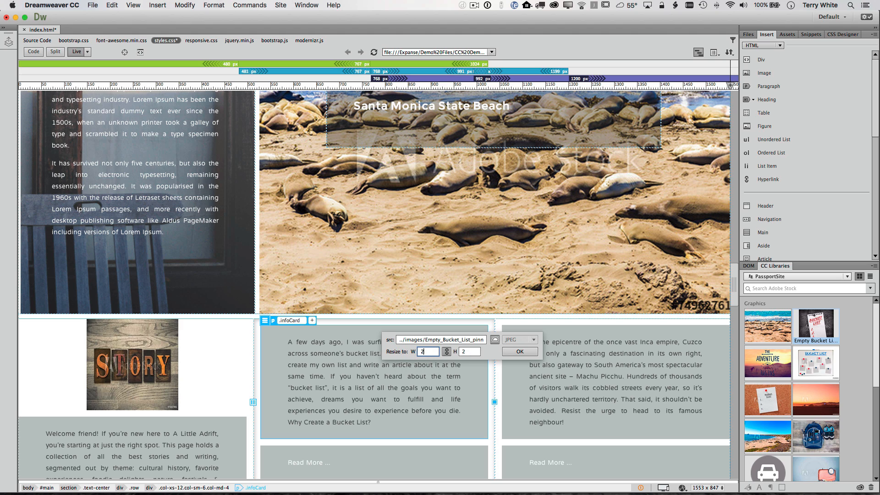
text(200)
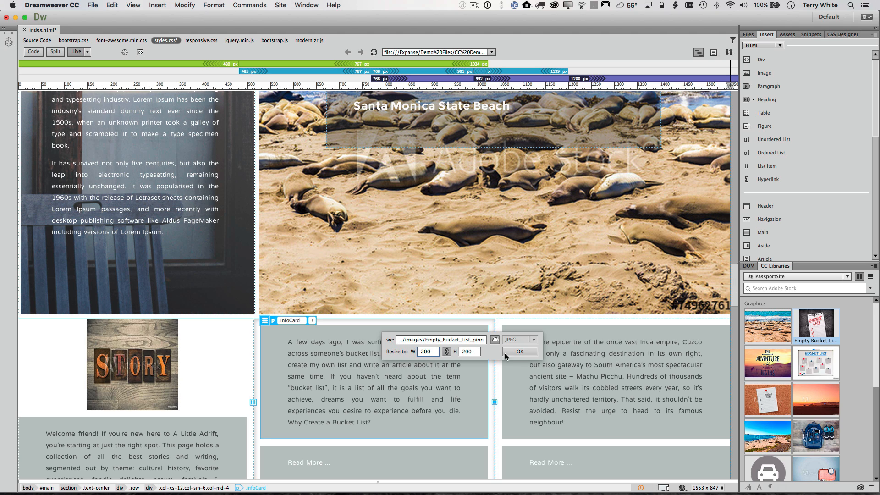
click(518, 351)
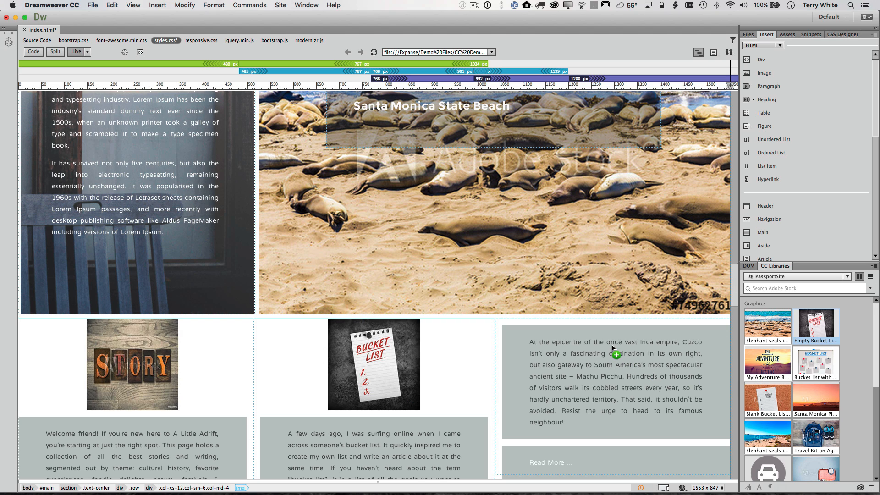
Place My Adventure Begins in the third card at height 200 as PNG 32.
click(614, 348)
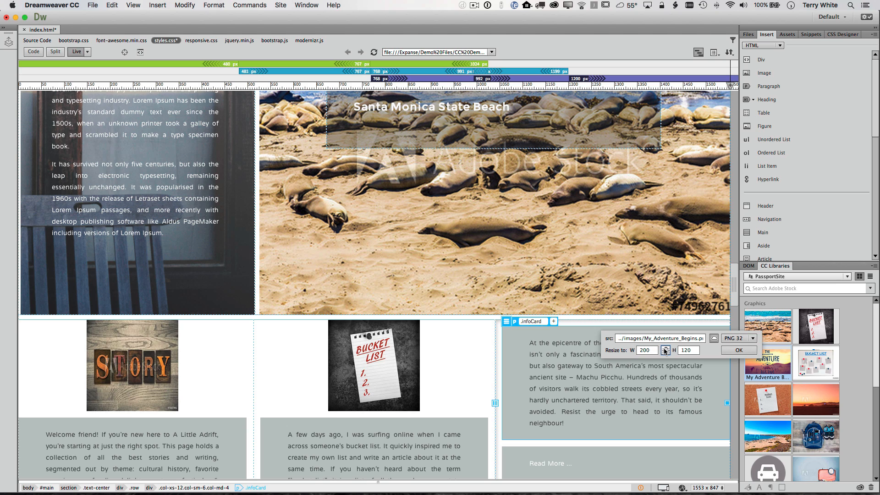
text(20)
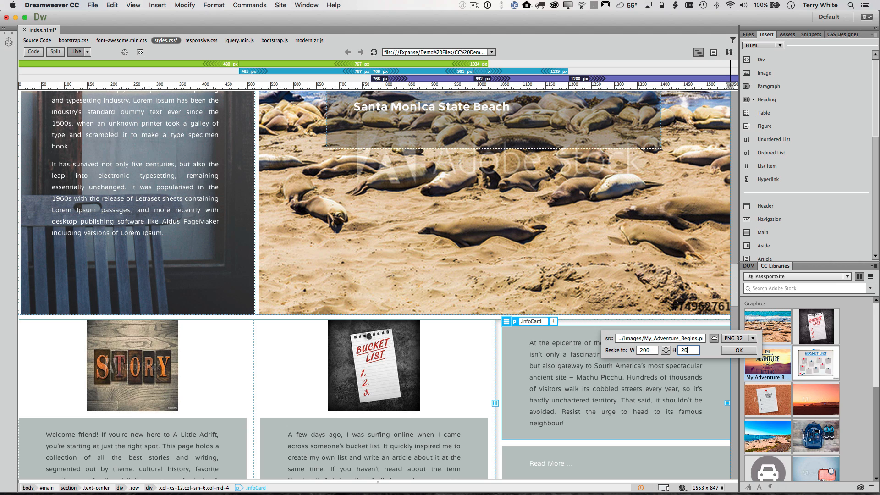
click(750, 338)
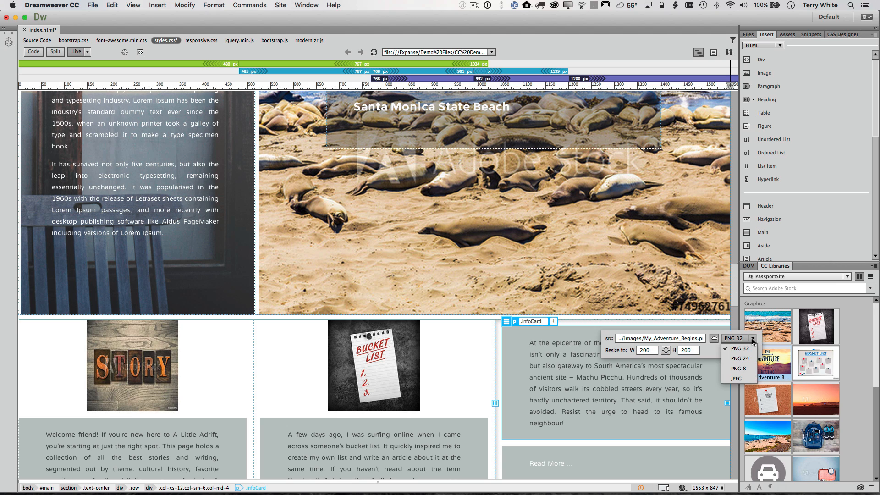
click(738, 377)
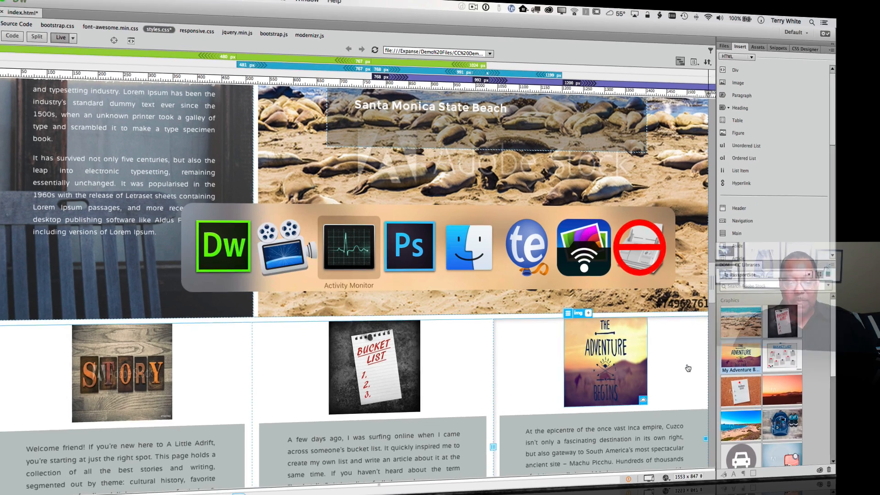
Enable the Hue/Saturation layer in MyAdventureBegins.psd to make the graphic black and white.
click(409, 246)
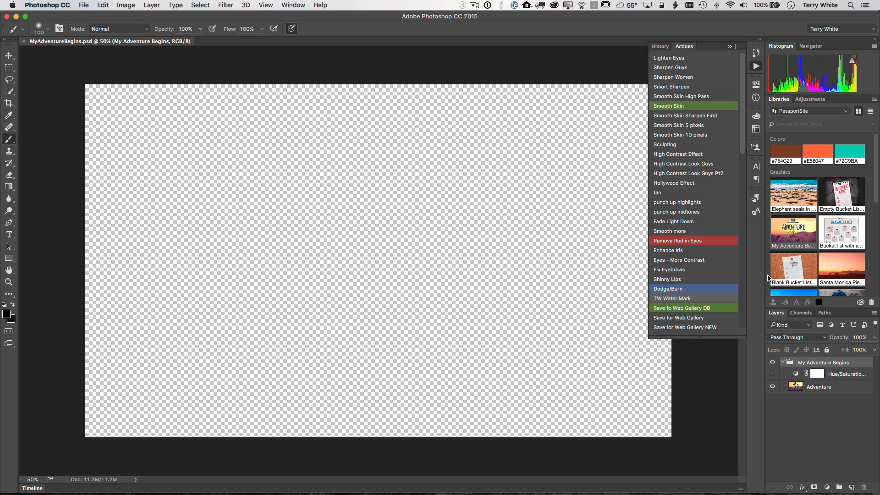
click(772, 387)
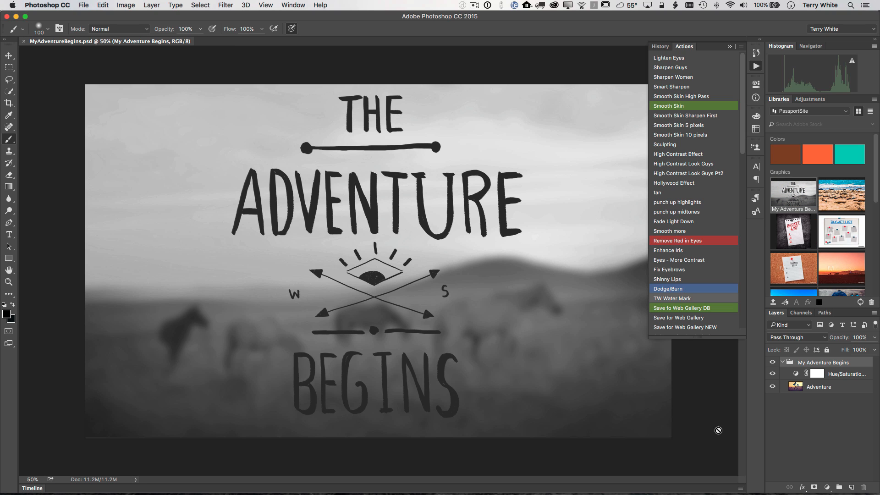
mouse_move(721, 435)
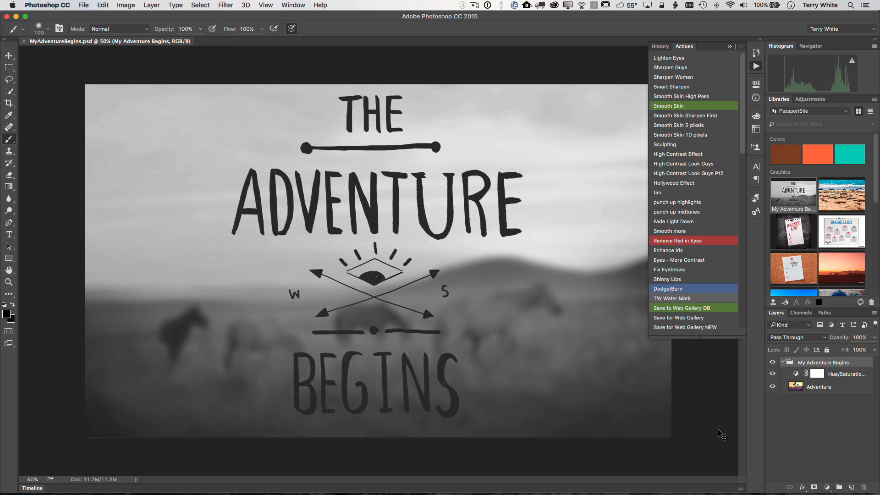
key(cmd+tab)
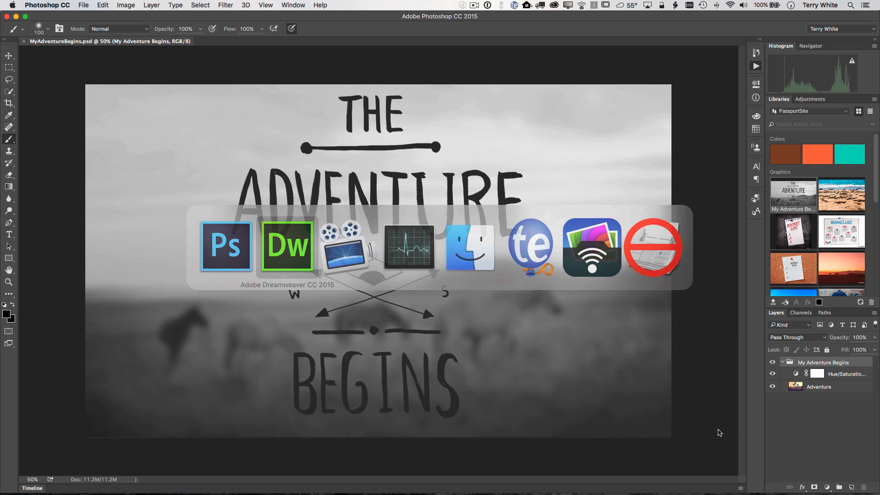
Update the linked Adventure Begins image above the Cuzco card to its black-and-white version.
click(287, 245)
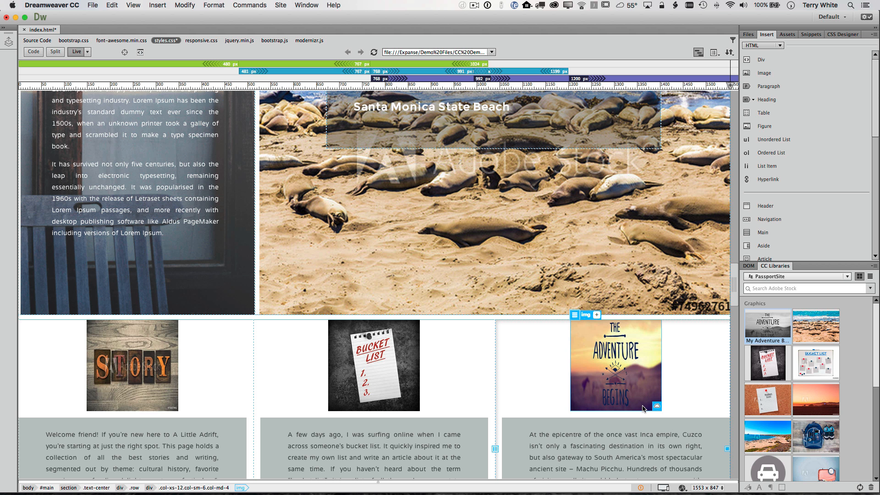
mouse_move(656, 407)
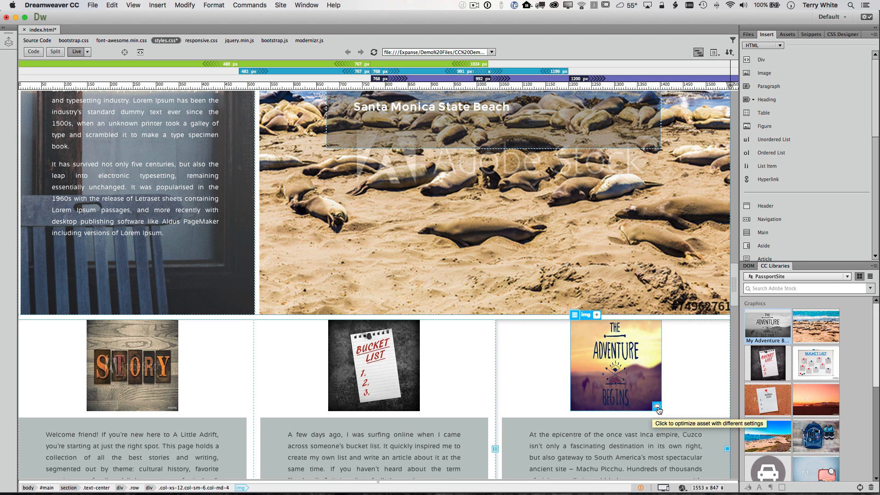
click(656, 407)
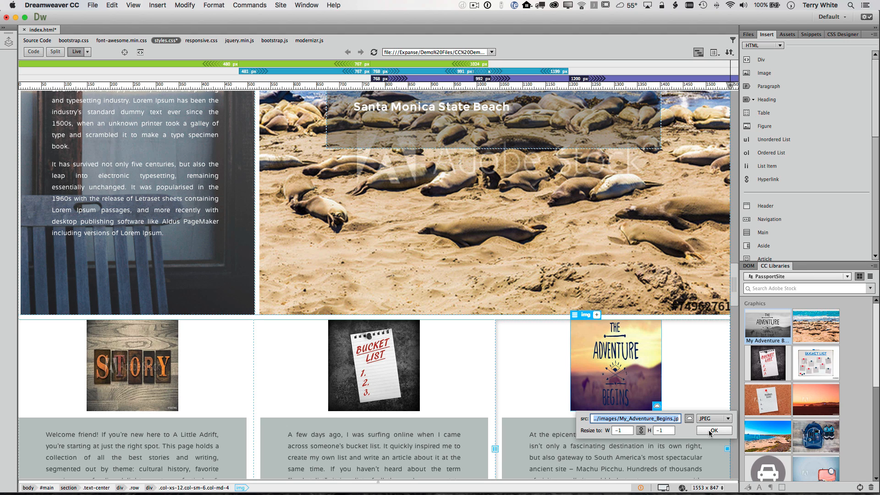
mouse_move(713, 429)
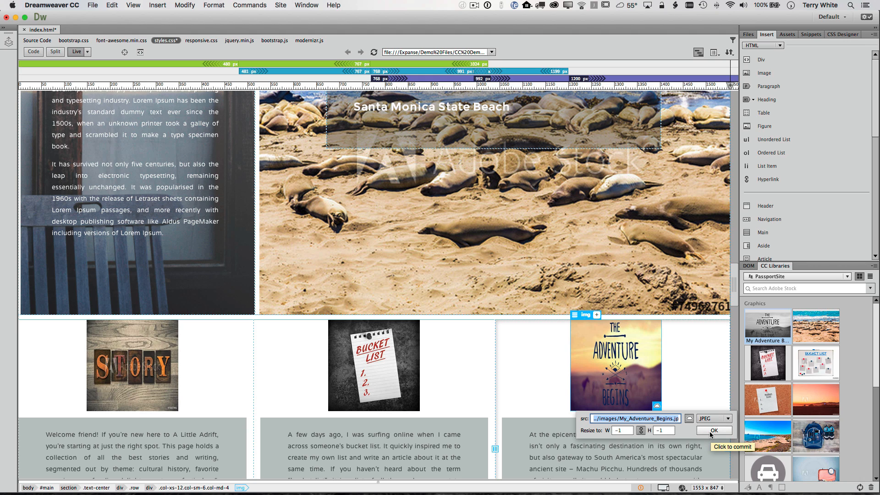
click(713, 431)
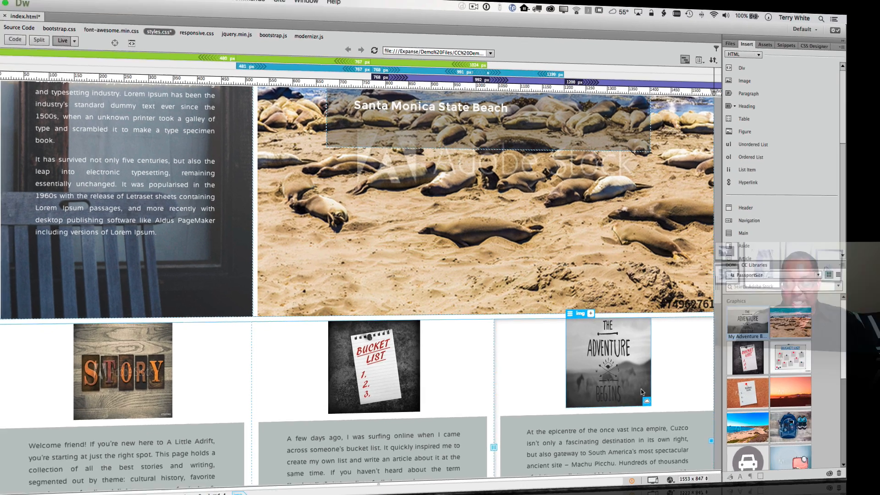
Scroll down to the footer's Travelogue column to place the car-icon SVG.
scroll(down, 3)
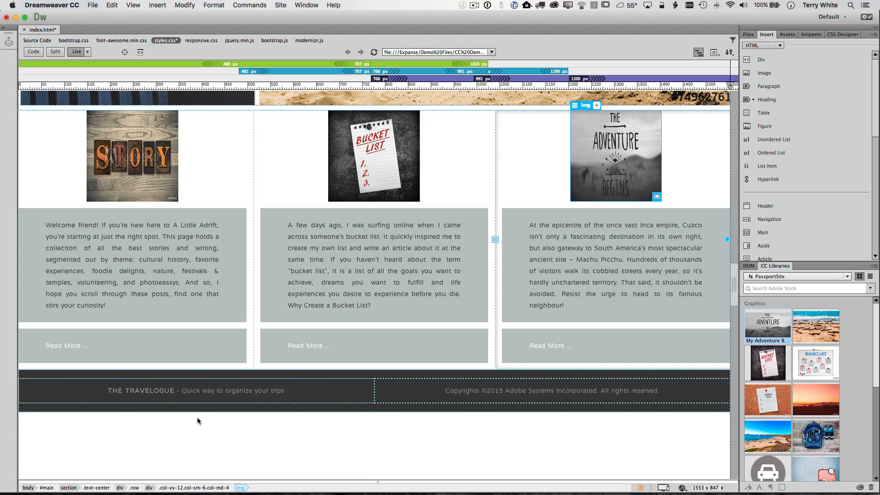
mouse_move(62, 392)
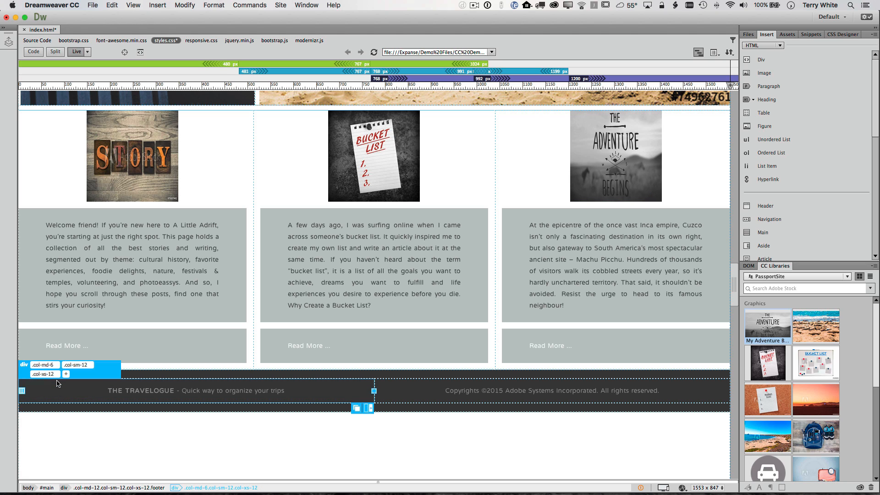
scroll(down, 3)
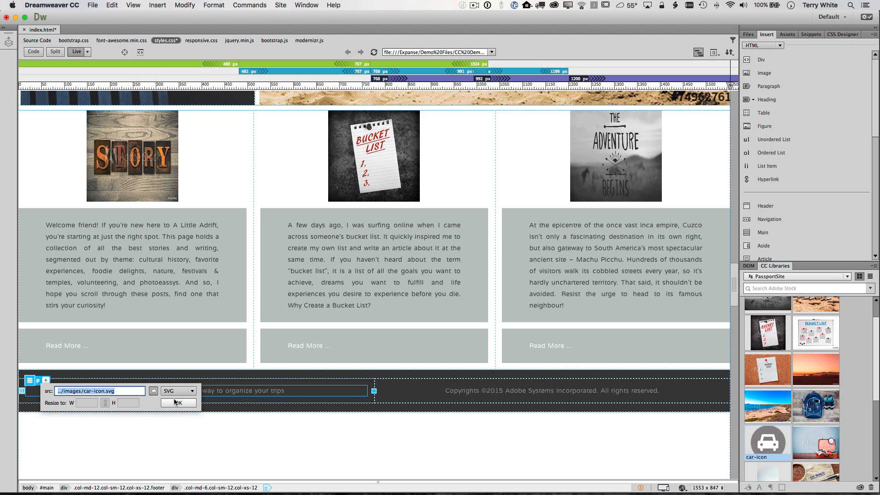
mouse_move(178, 402)
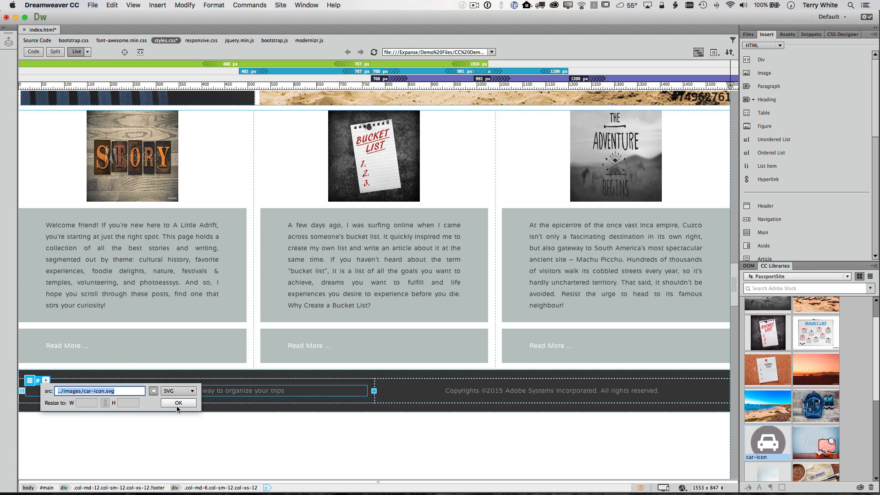
mouse_move(177, 403)
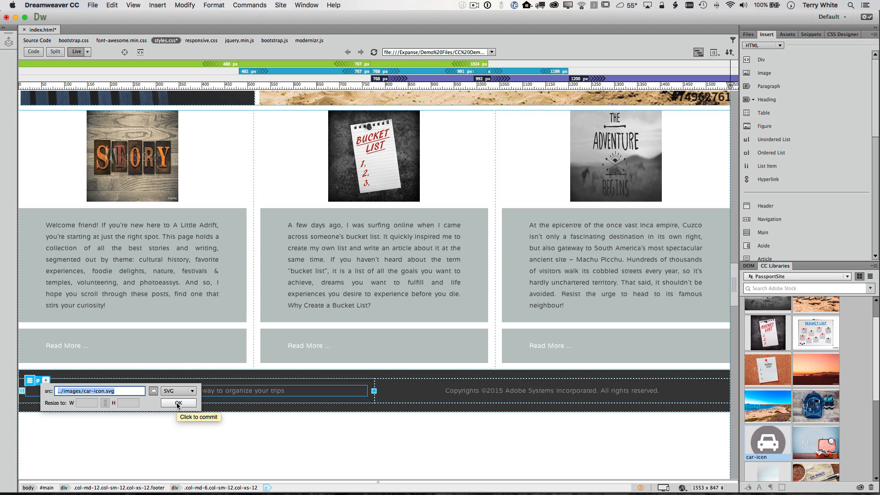
Insert the car-icon SVG in the Travelogue footer and set its width to 100.
click(178, 402)
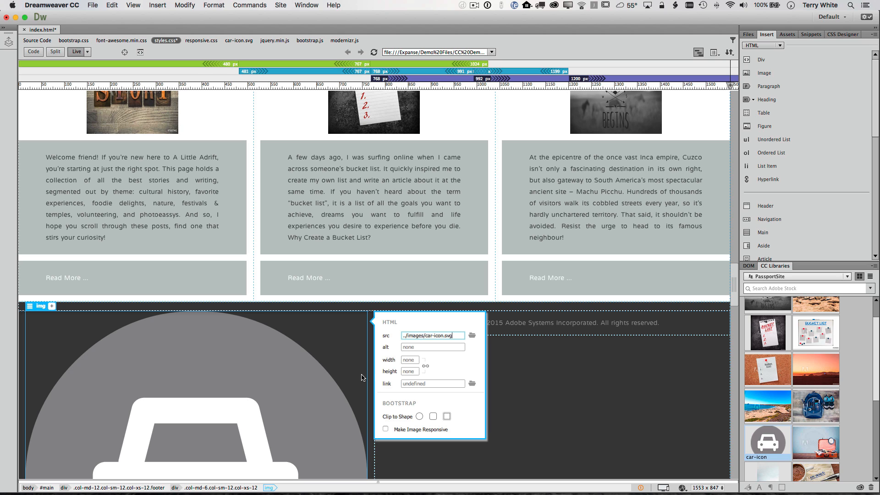
click(409, 359)
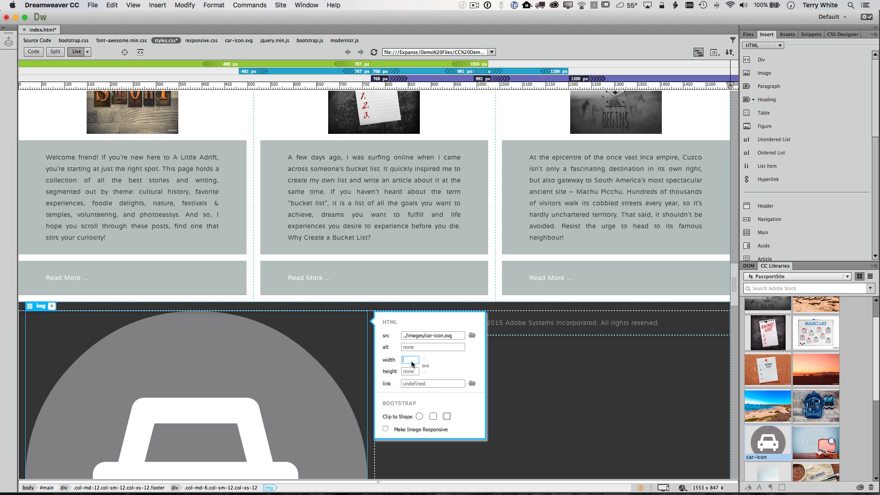
text(100)
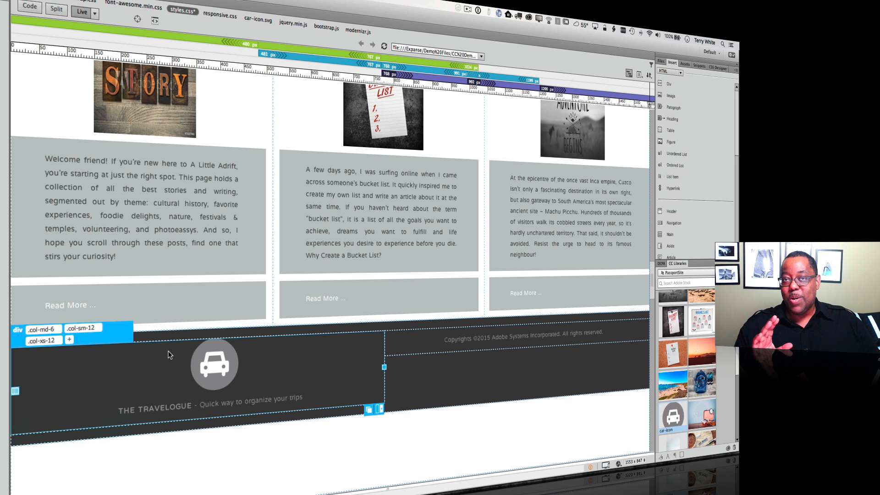
mouse_move(378, 347)
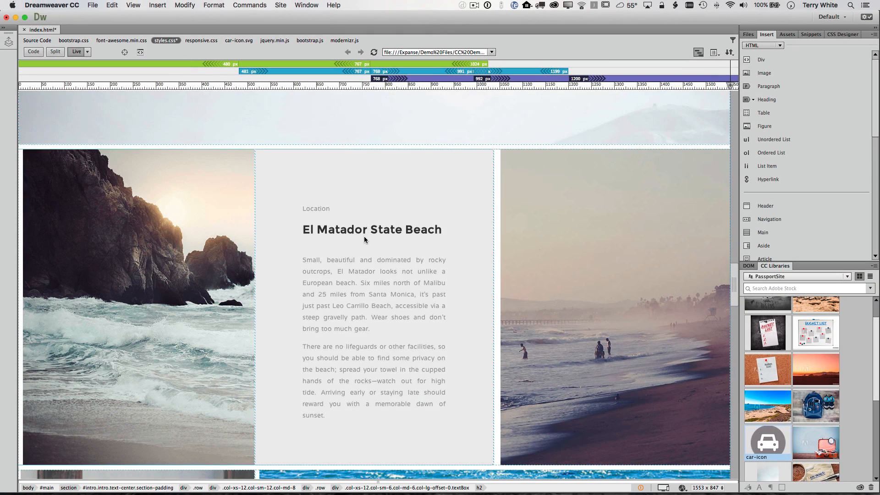
Select the El Matador State Beach heading and scroll through its CSS properties.
click(372, 230)
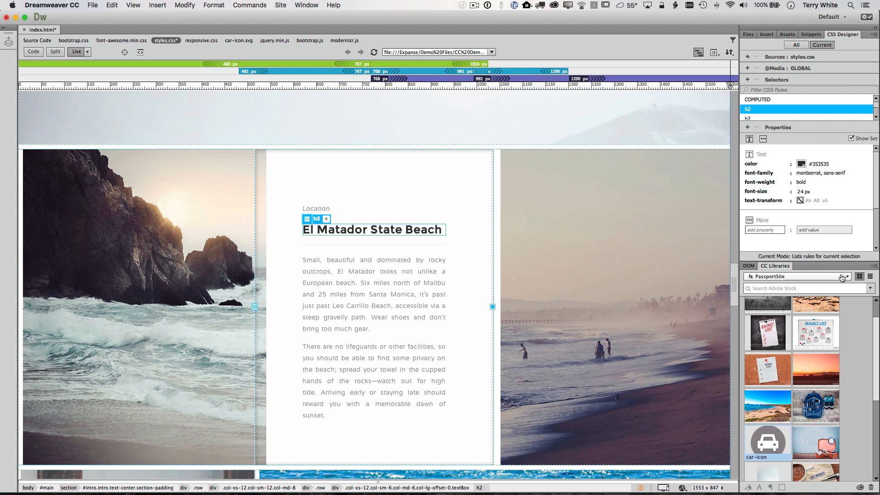
scroll(down, 3)
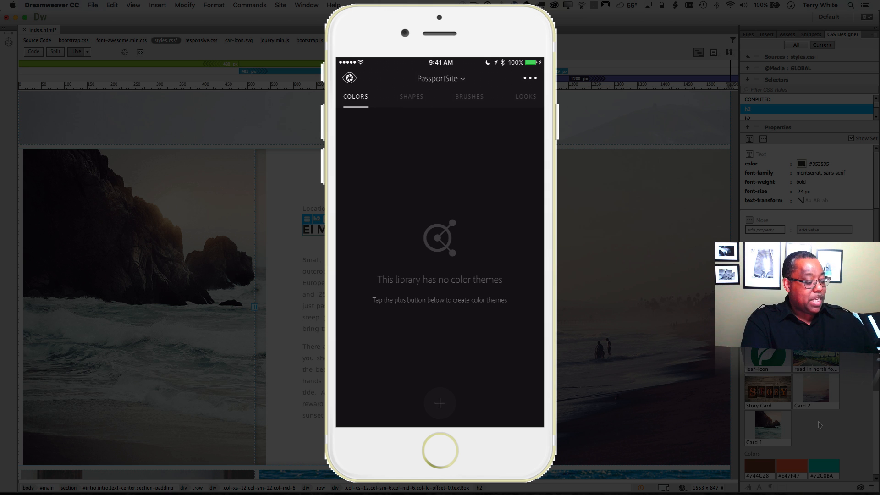
Freeze the camera on the orange flowers and capture their five colours as a theme.
click(440, 403)
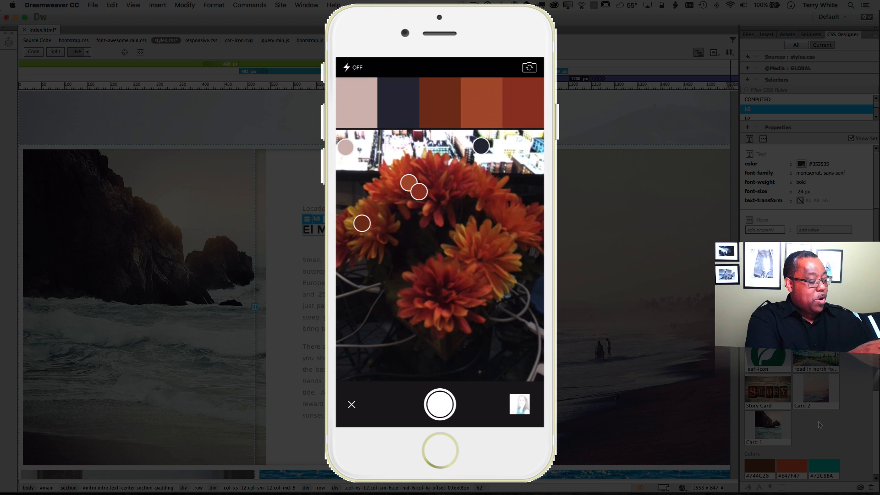
click(489, 262)
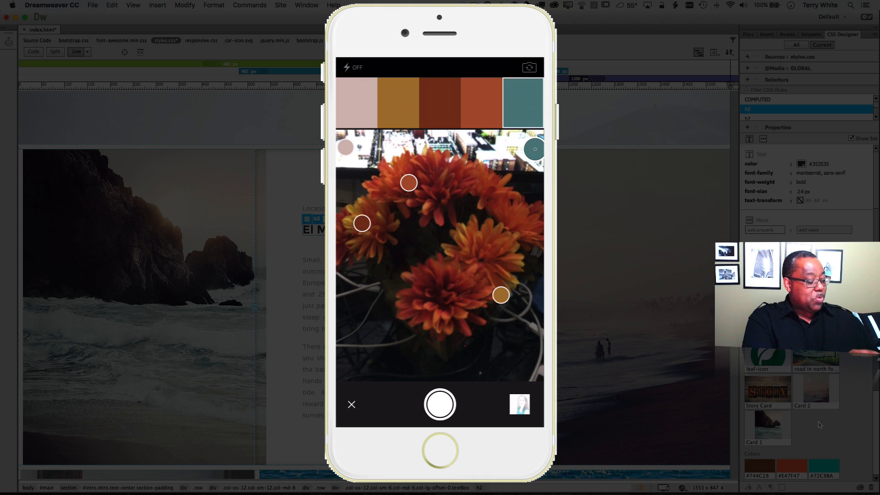
click(439, 404)
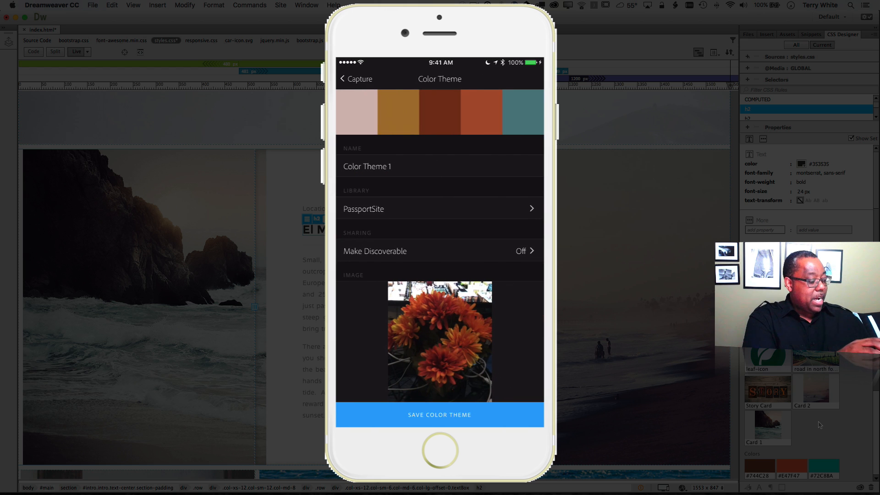
Rename the flower colour theme to 'Fall Colors'.
click(367, 166)
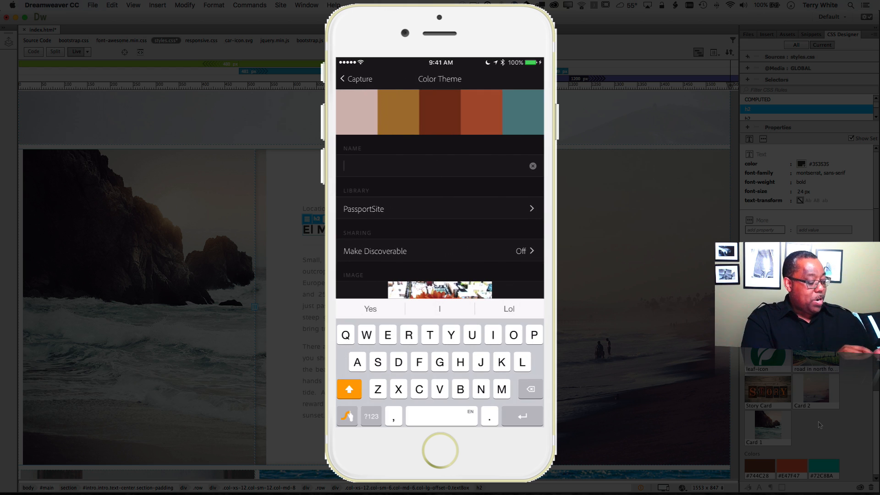
text(all C)
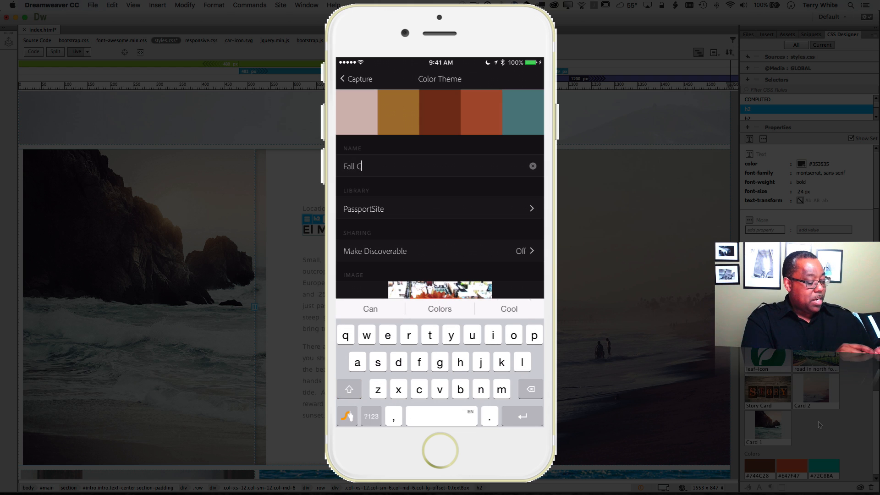
text(olors)
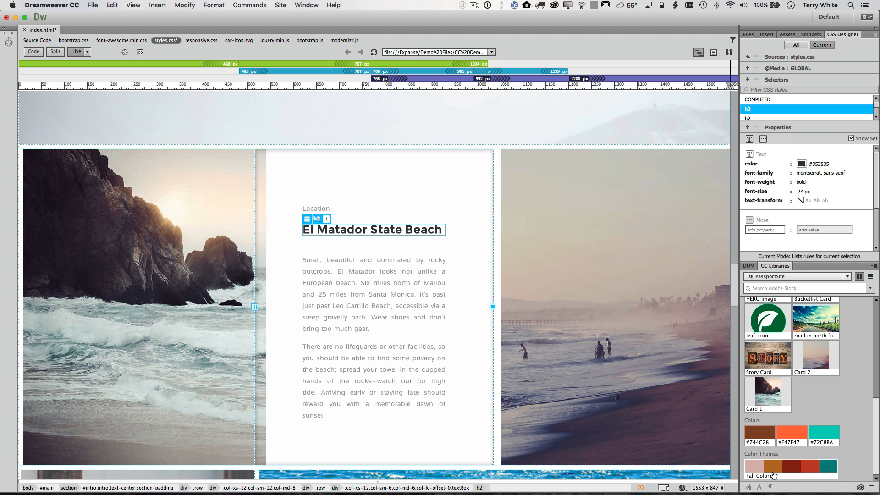
mouse_move(824, 433)
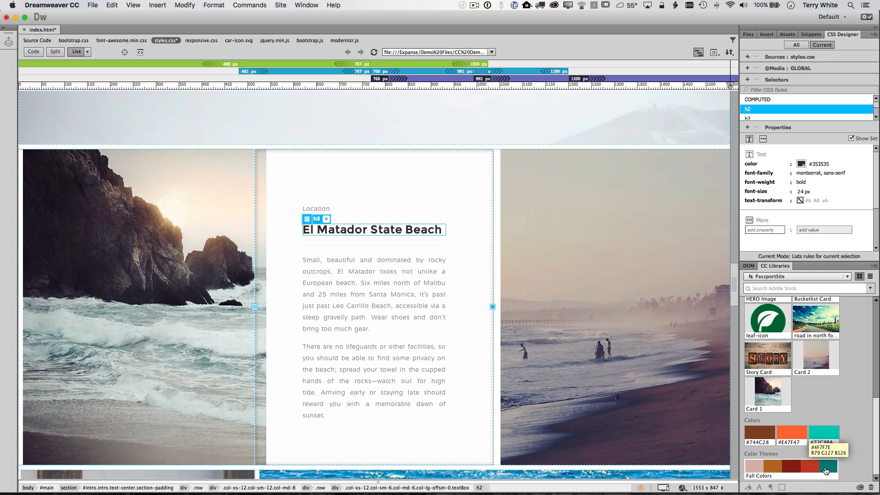